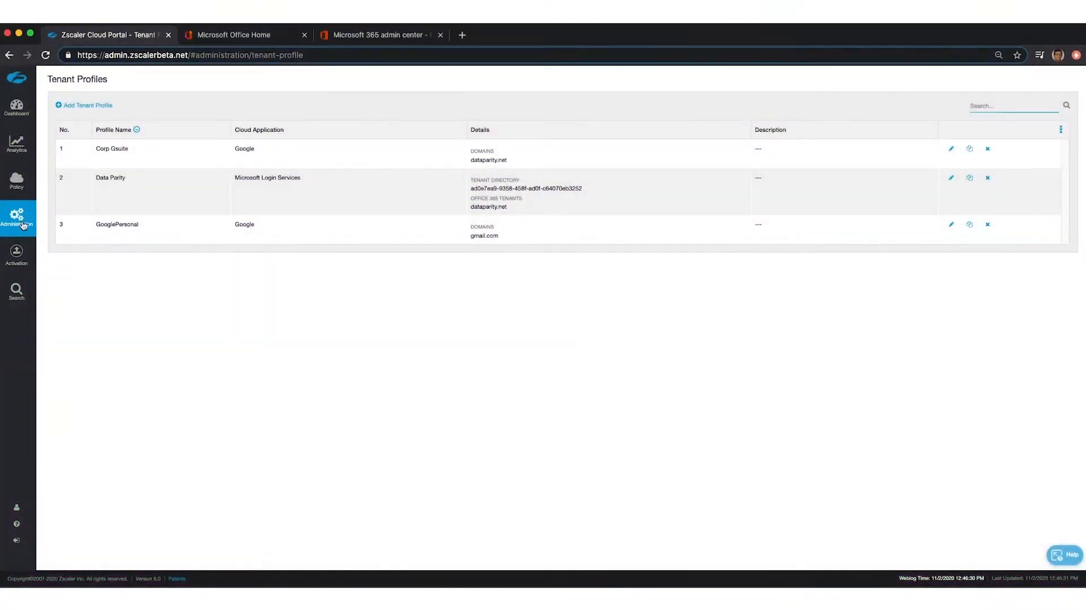
# Review the Data Parity tenant profile in Zscaler and close it without changes
pyautogui.click(16, 213)
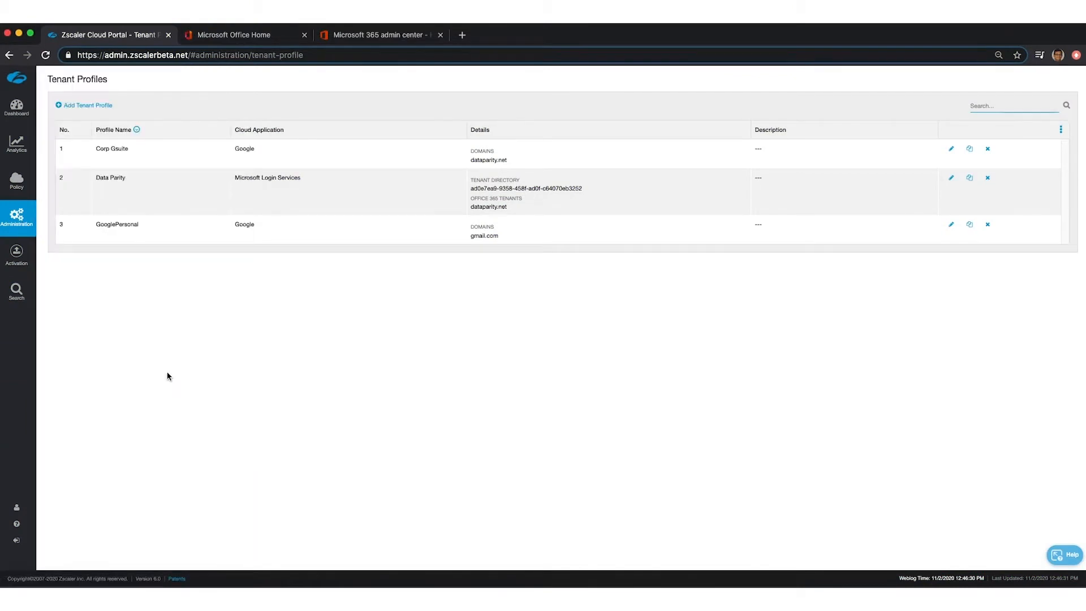
pyautogui.moveTo(653, 202)
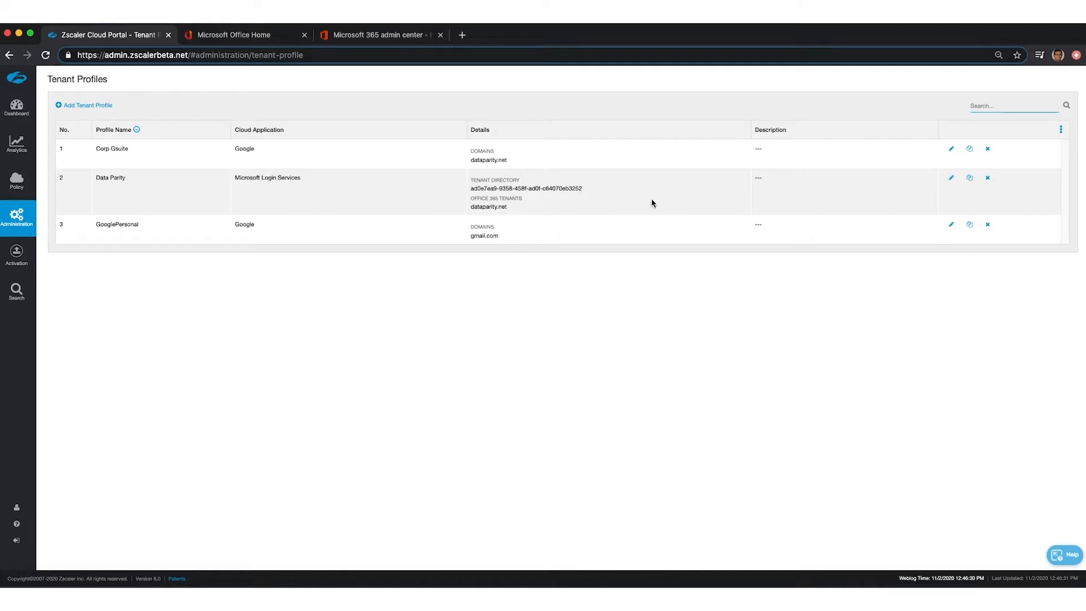
pyautogui.click(949, 177)
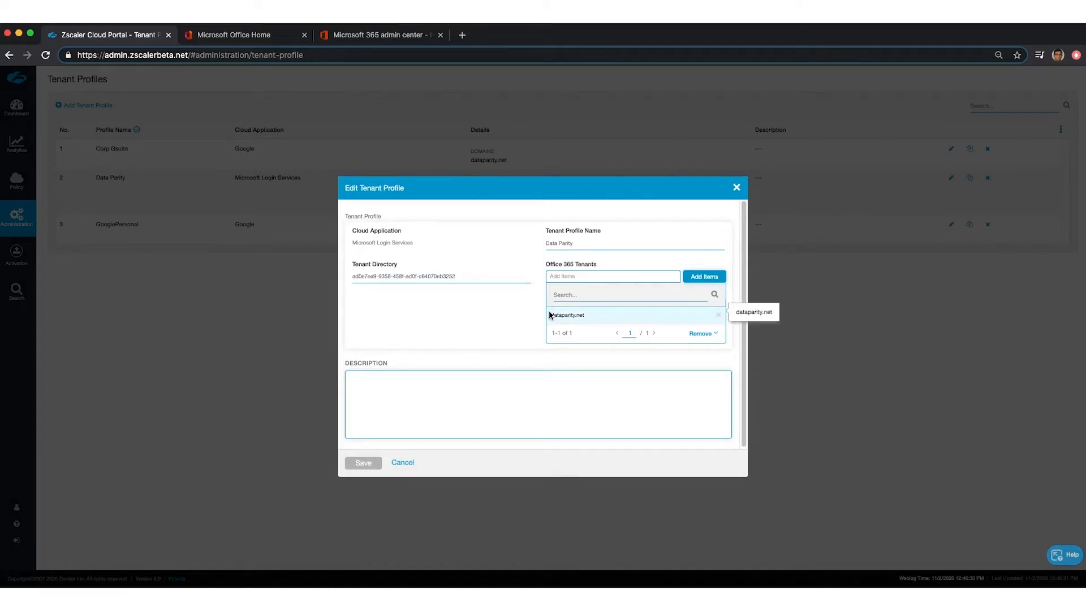
pyautogui.moveTo(671, 324)
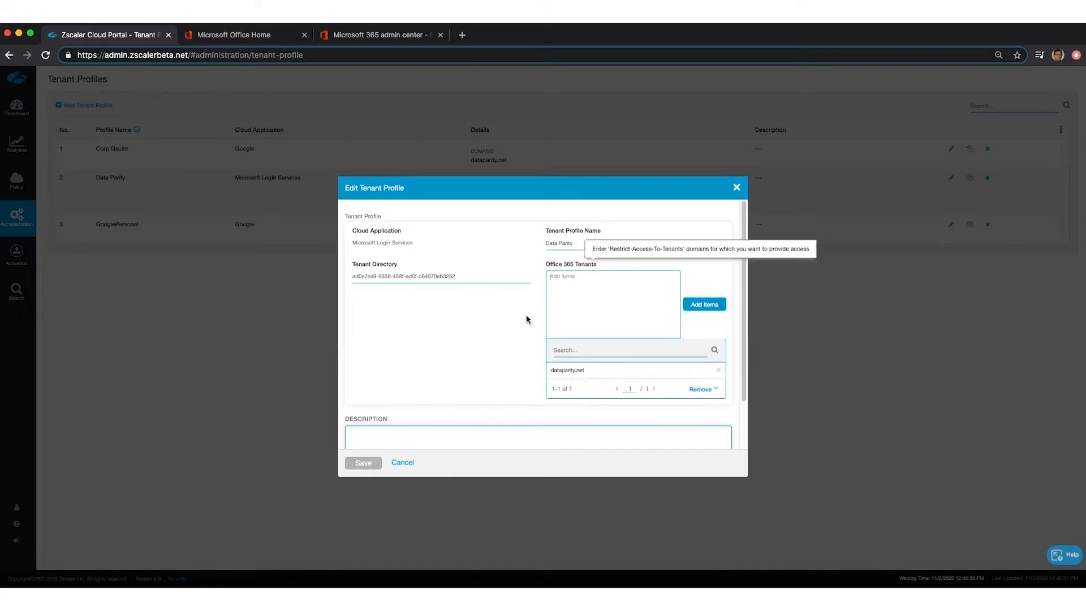
pyautogui.click(403, 462)
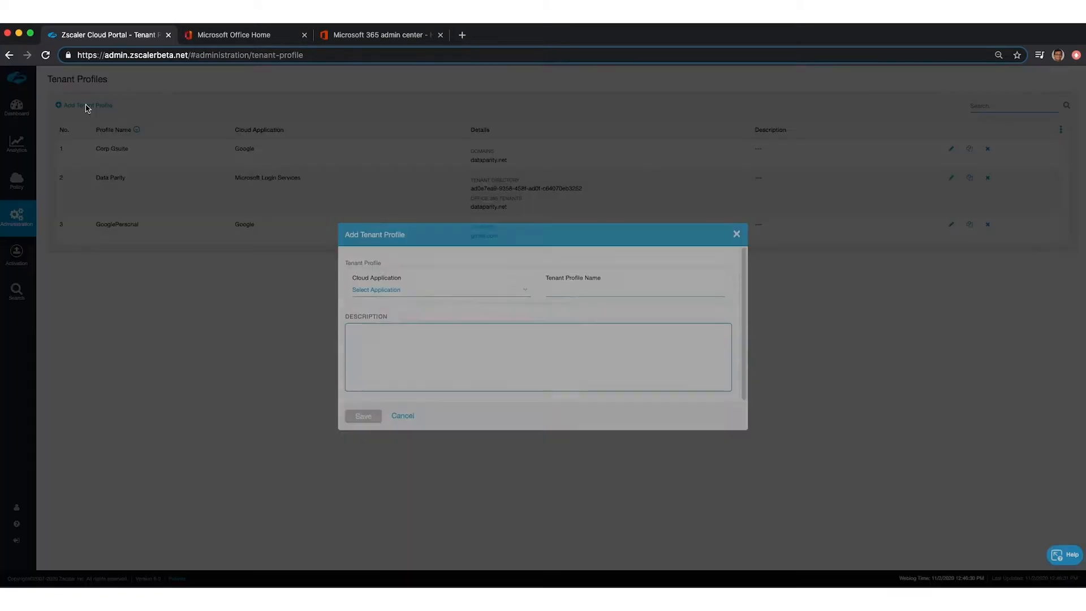
# Start a new tenant profile with Google as the cloud application, then cancel it
pyautogui.click(440, 290)
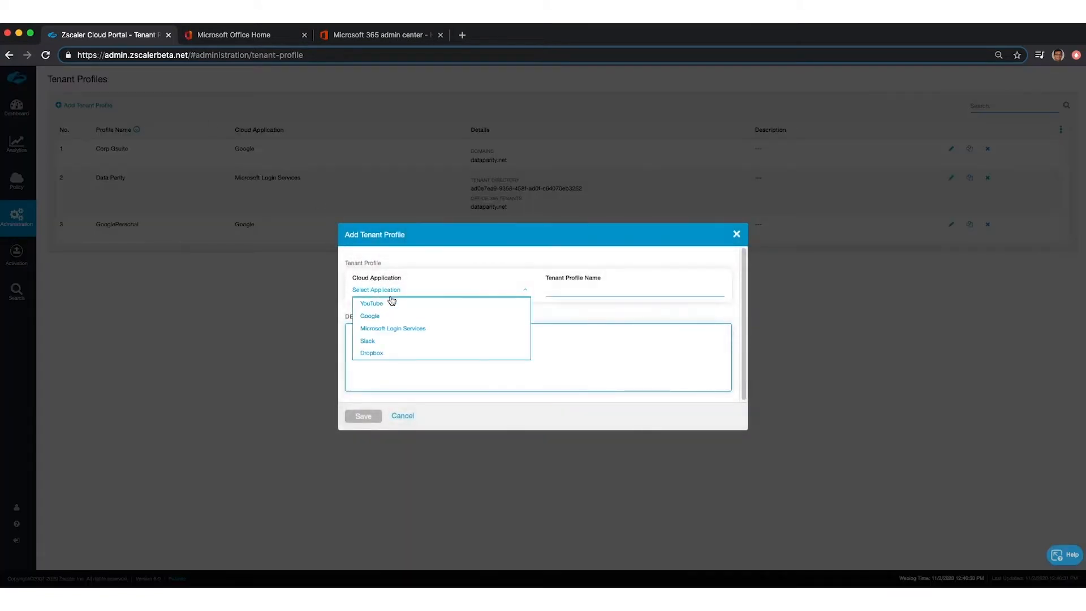
pyautogui.moveTo(373, 320)
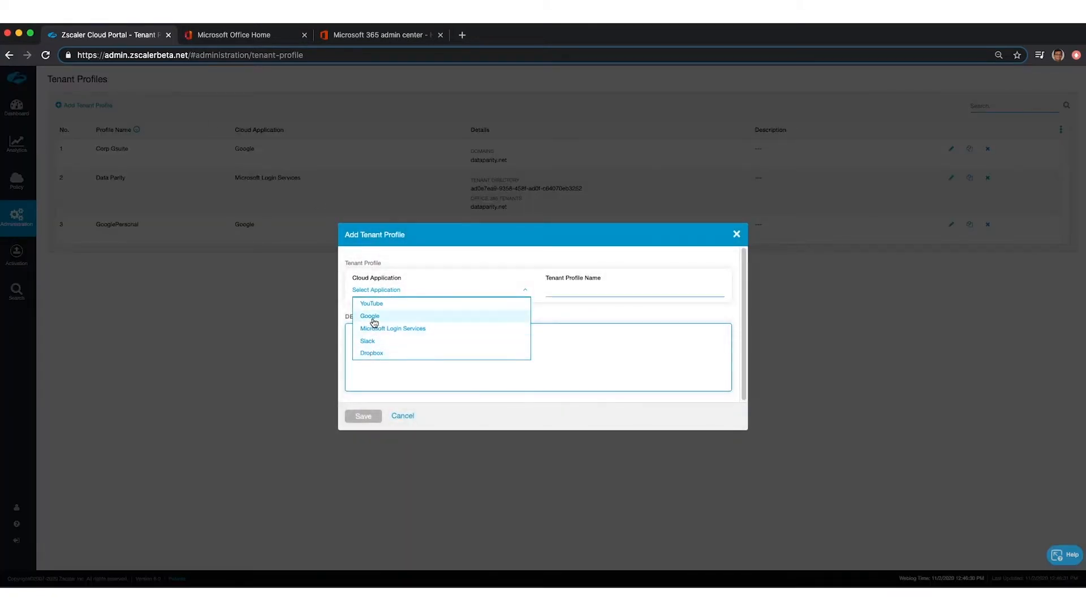
pyautogui.click(368, 316)
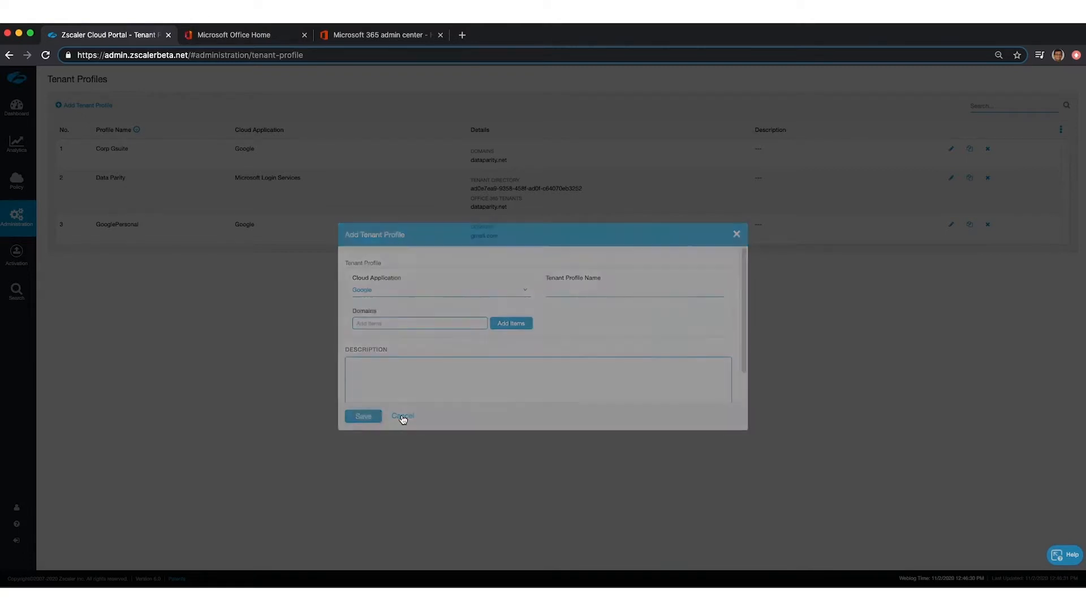
pyautogui.click(403, 416)
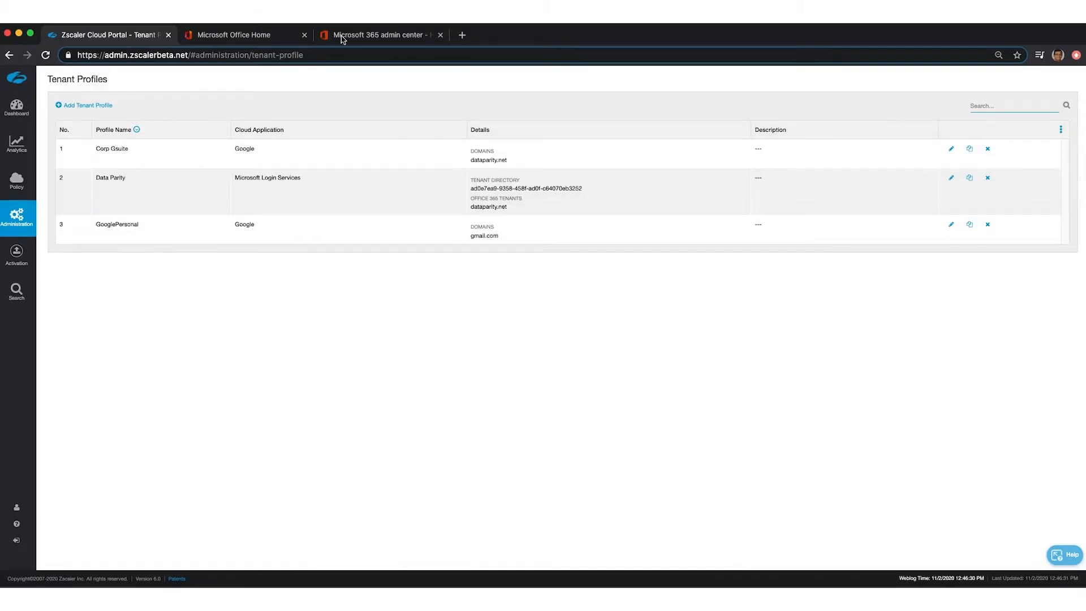
# From Microsoft 365 admin center, search 'az' and open the Azure admin center
pyautogui.click(377, 34)
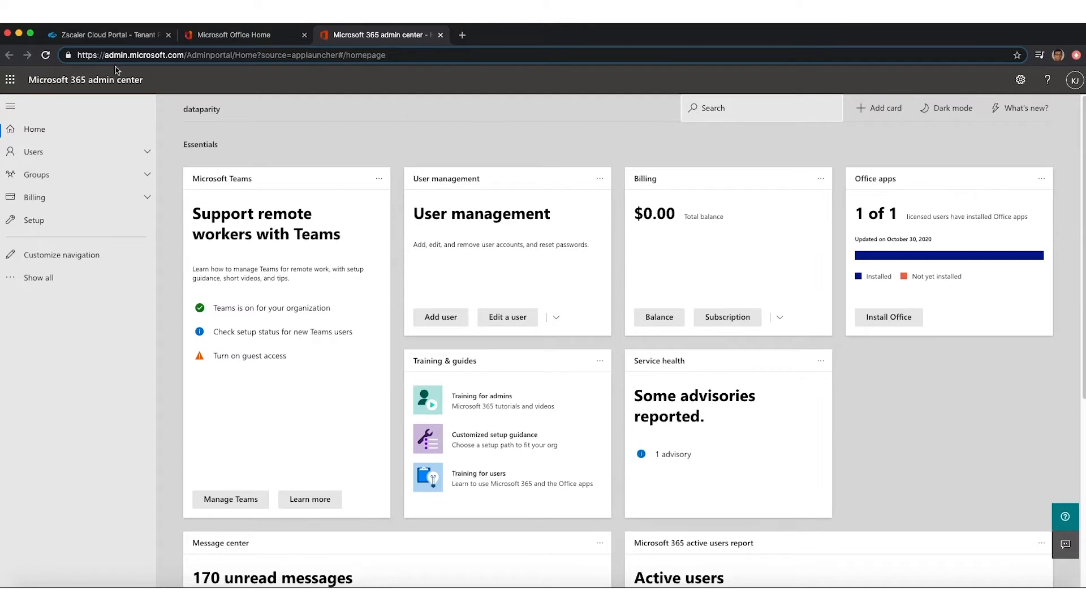
pyautogui.click(12, 79)
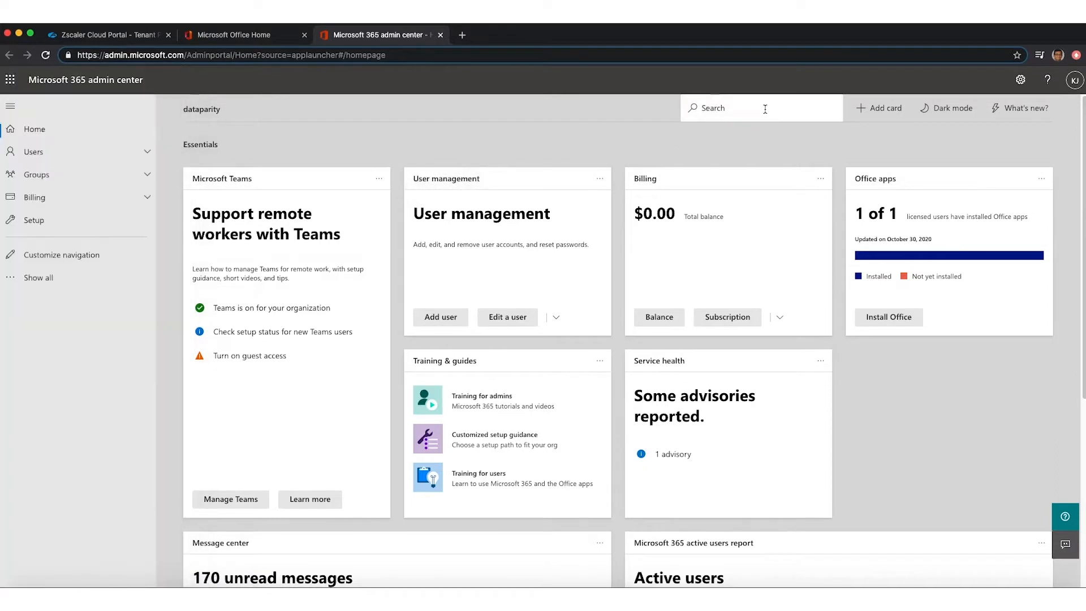
pyautogui.write('azure')
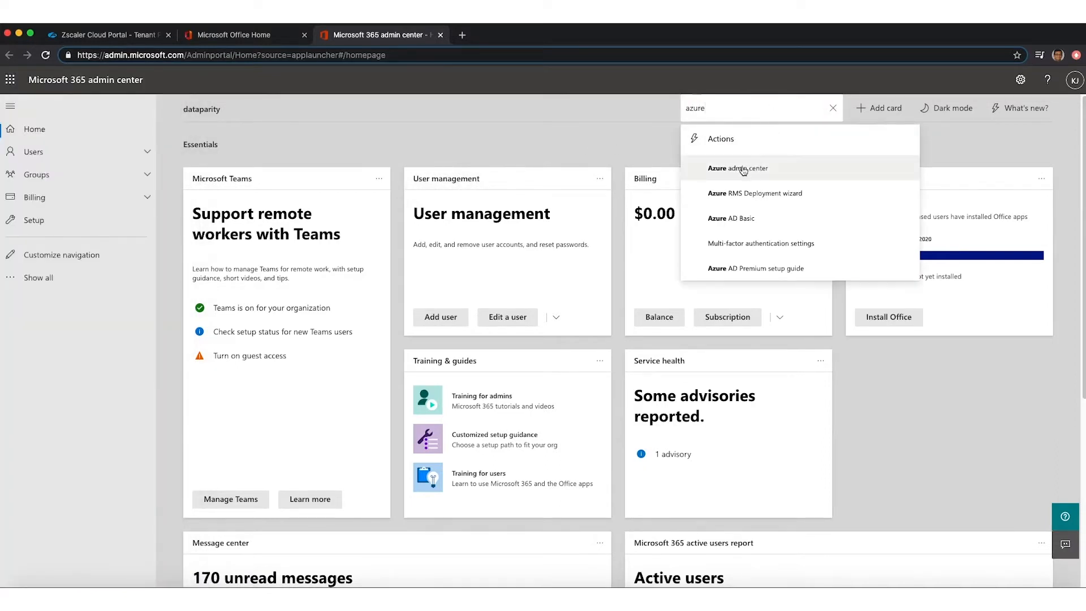
pyautogui.click(737, 167)
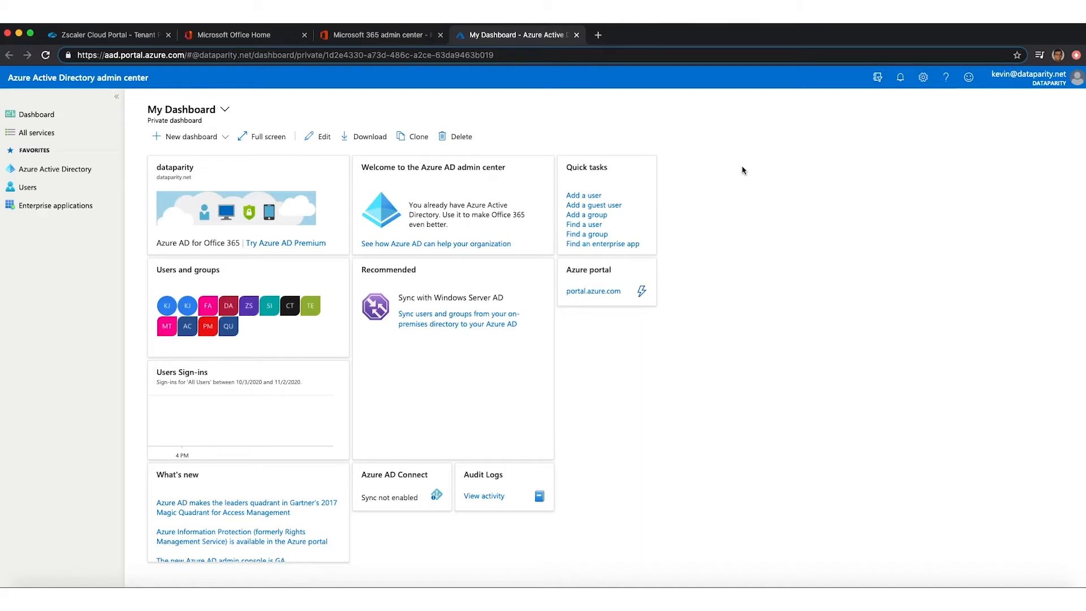
pyautogui.moveTo(46, 172)
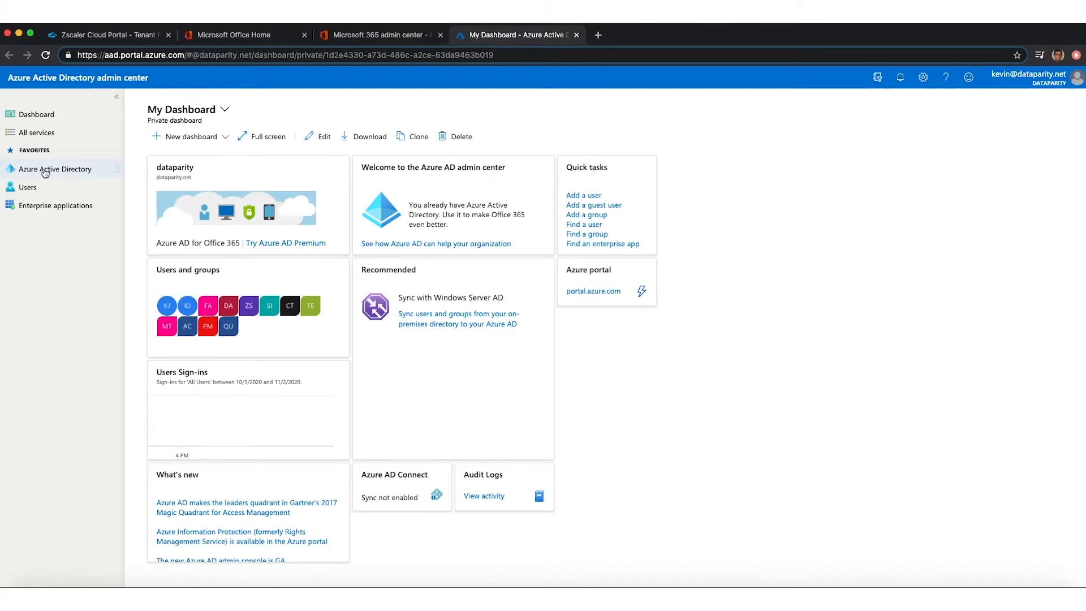
# Copy the dataparity tenant ID from the Azure AD overview, select dataparity.net, and return to Zscaler
pyautogui.click(56, 170)
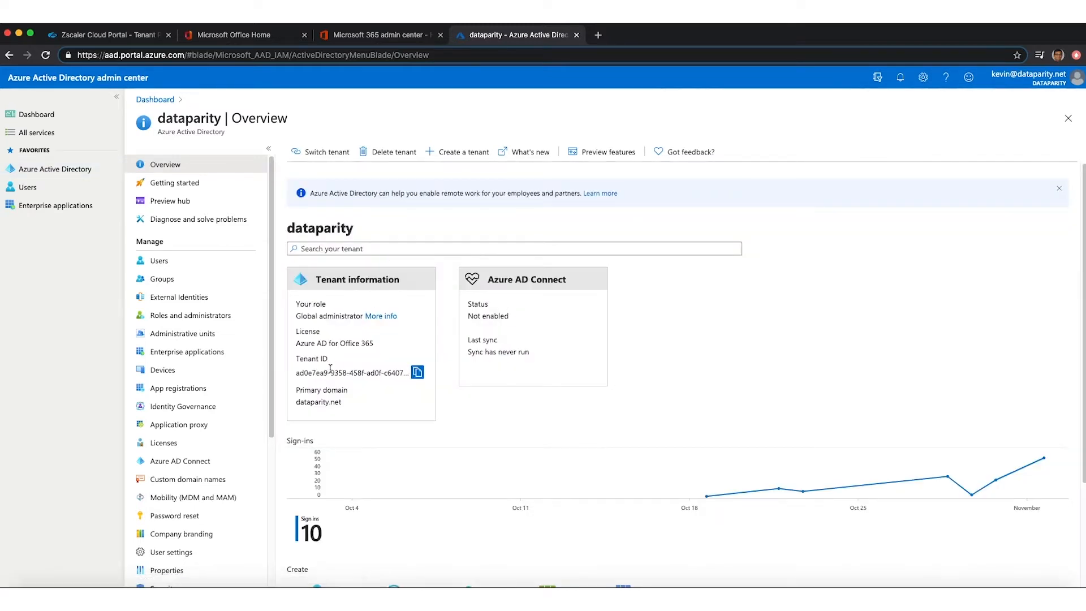
pyautogui.click(416, 373)
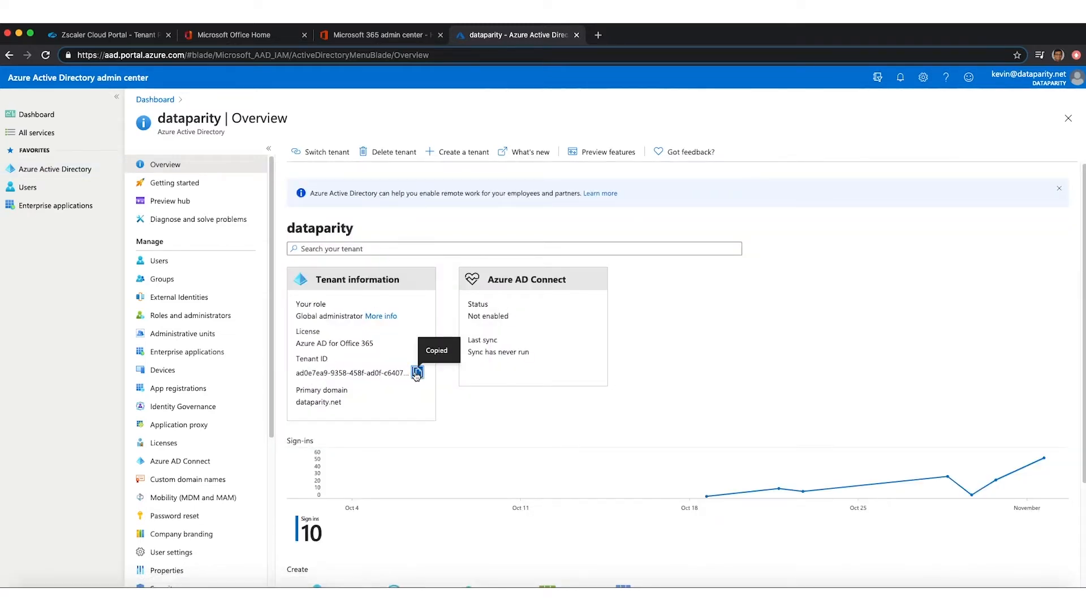
pyautogui.doubleClick(310, 402)
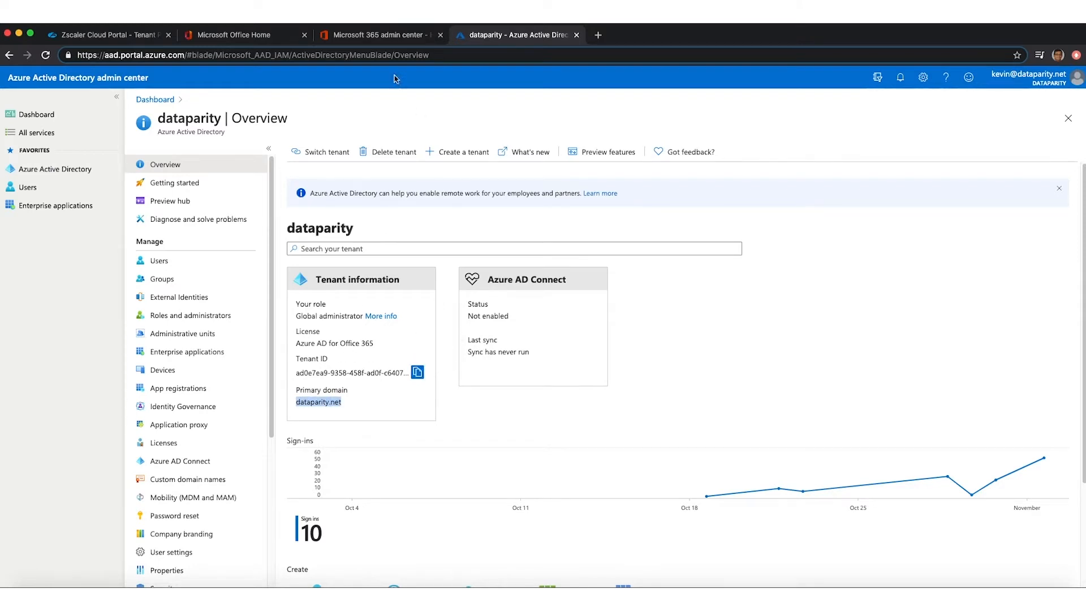
pyautogui.click(107, 34)
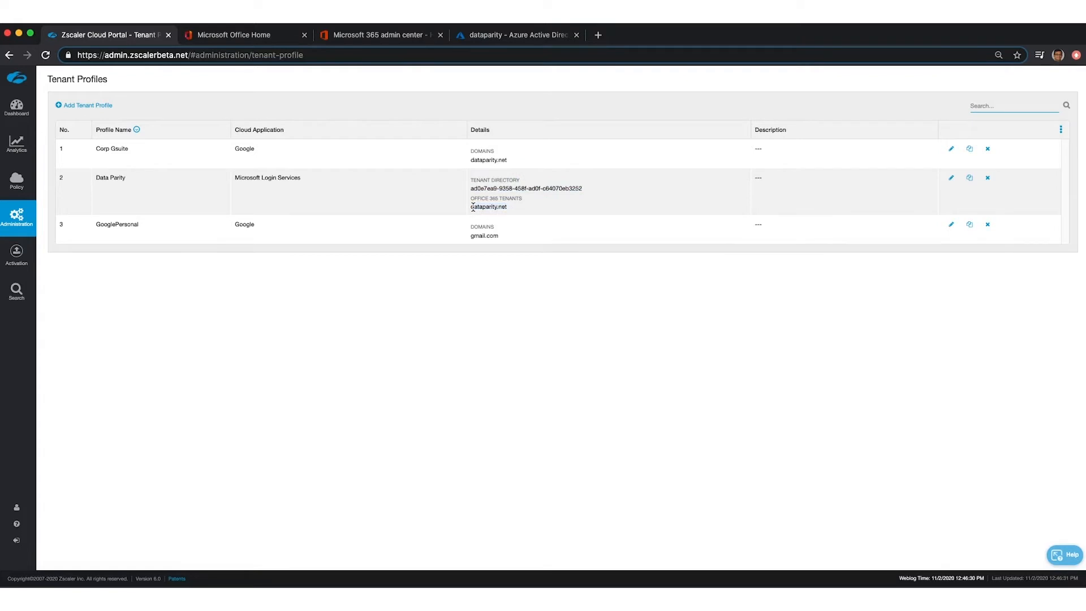
pyautogui.moveTo(142, 300)
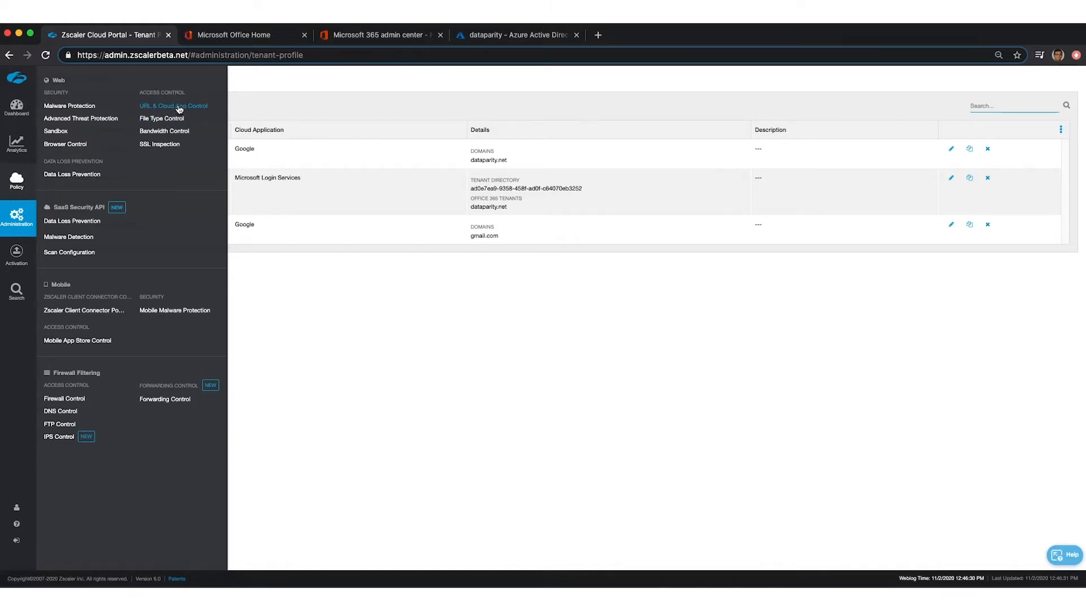
# Open the URL & Cloud App Control policy under Policy in Zscaler
pyautogui.click(173, 106)
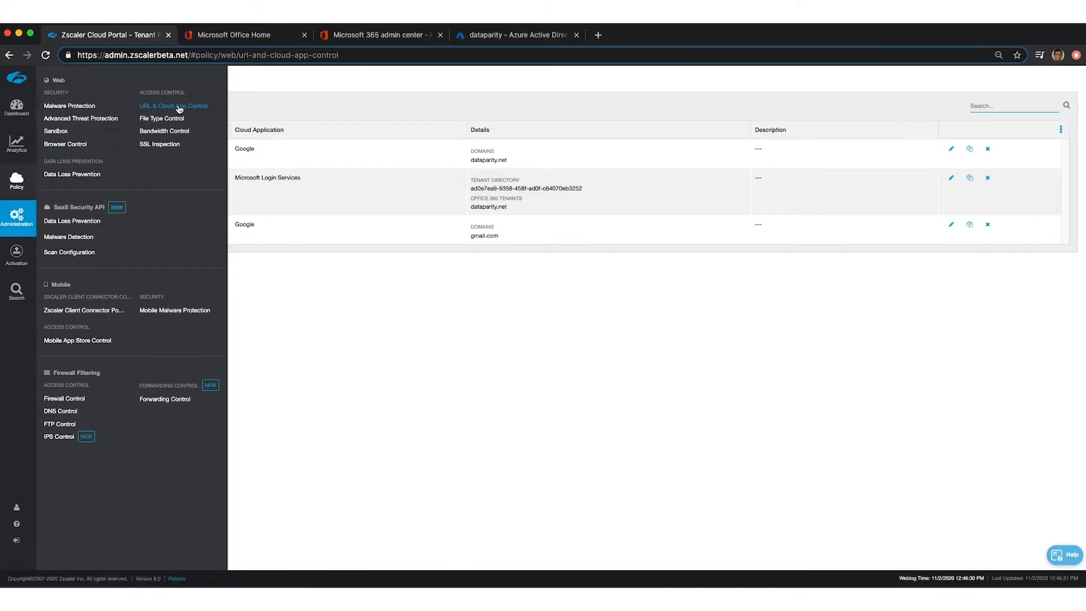
pyautogui.click(173, 106)
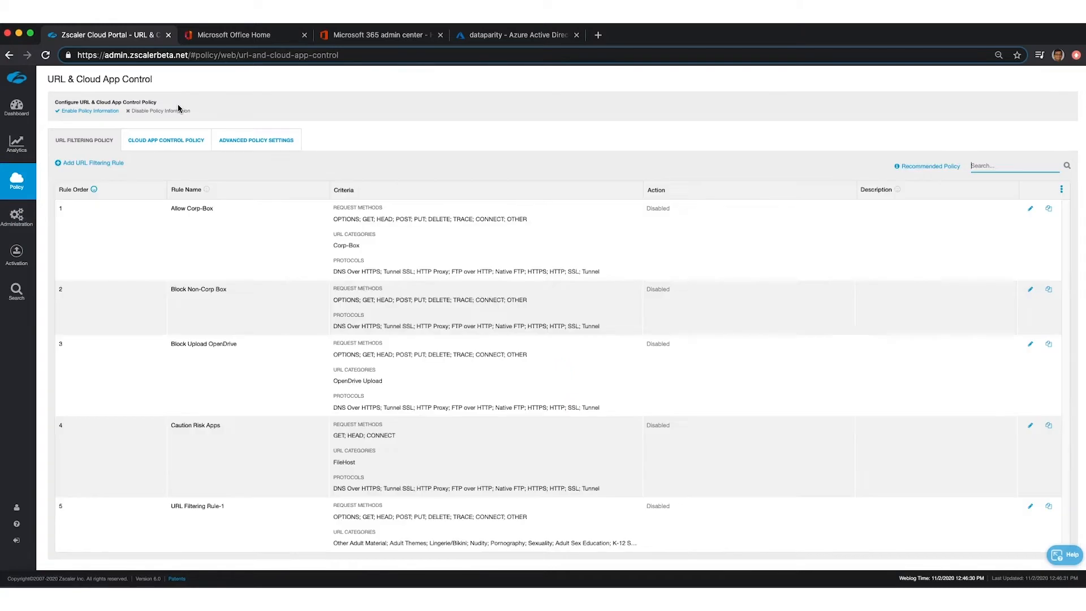
# Show the Cloud App Control Policy rules and highlight the IT_Services_1 rule
pyautogui.click(165, 140)
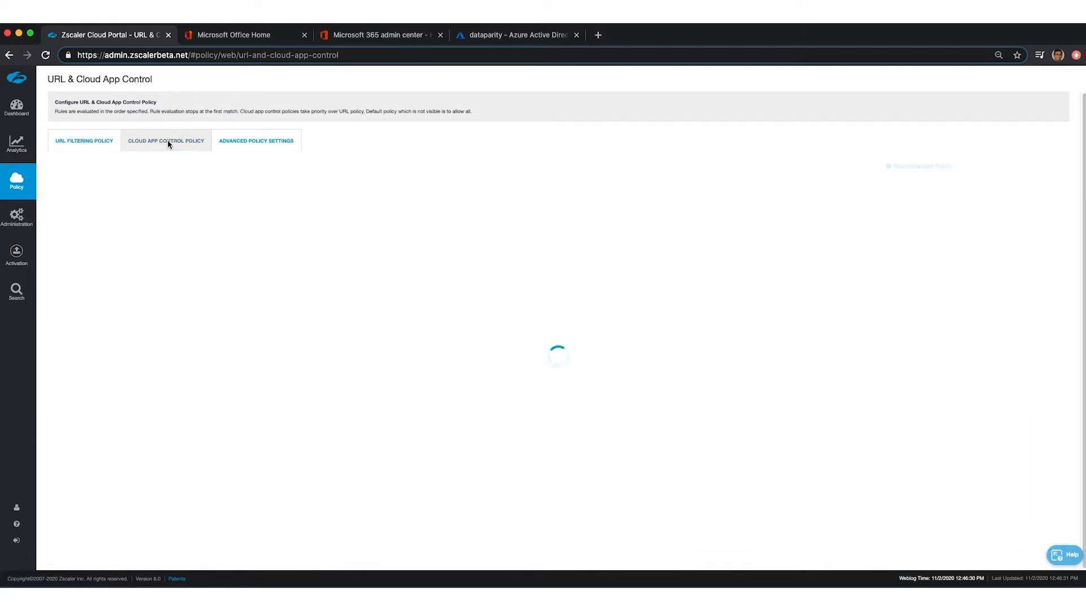
pyautogui.click(165, 140)
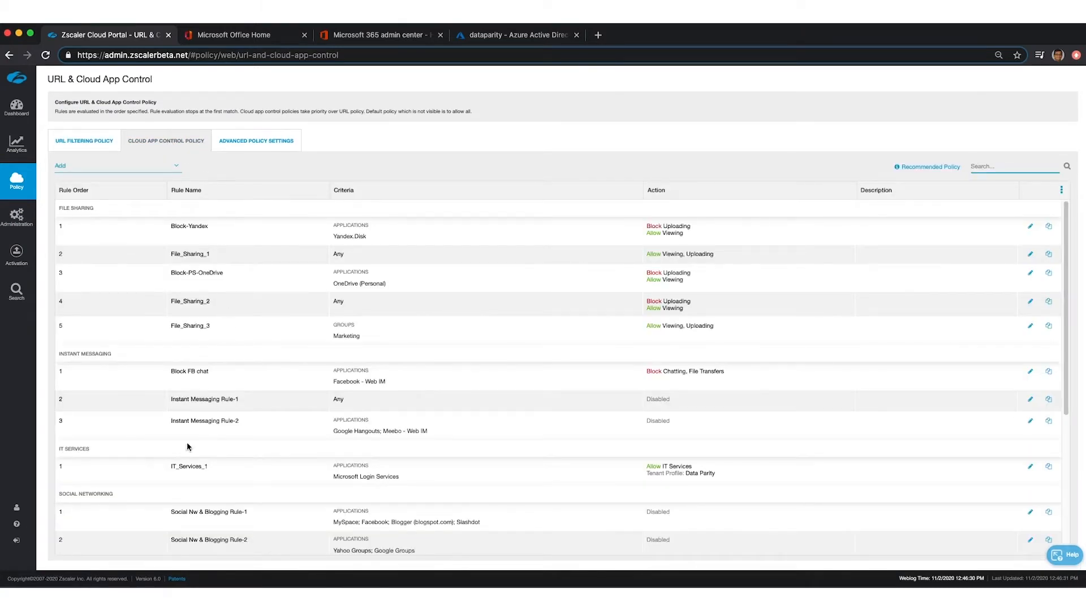
pyautogui.doubleClick(190, 465)
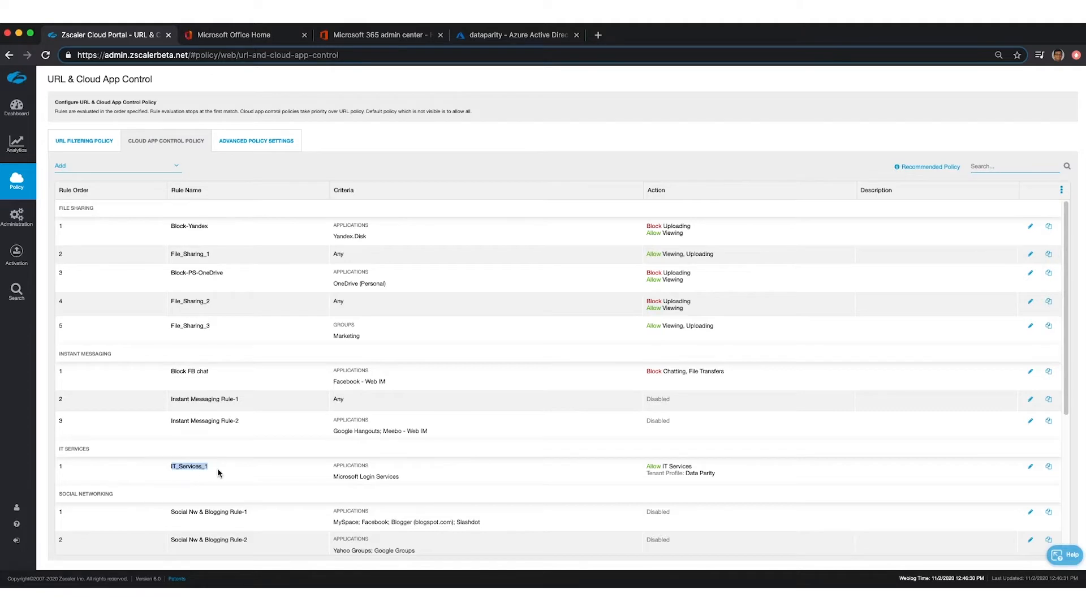
pyautogui.doubleClick(366, 476)
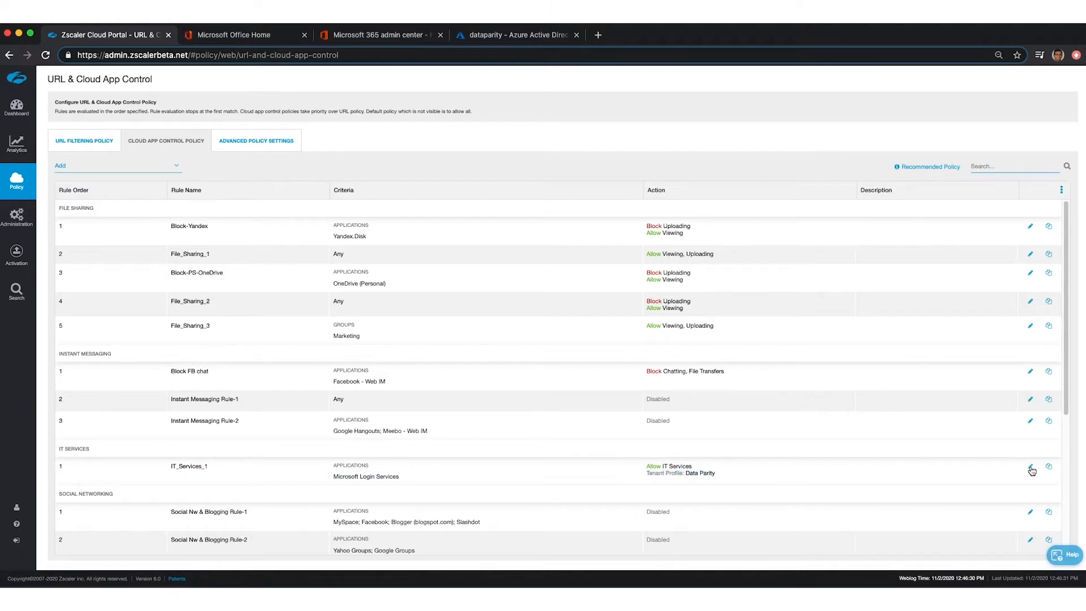
# Review IT_Services_1's settings and keep Data Parity as its tenant profile
pyautogui.click(1029, 466)
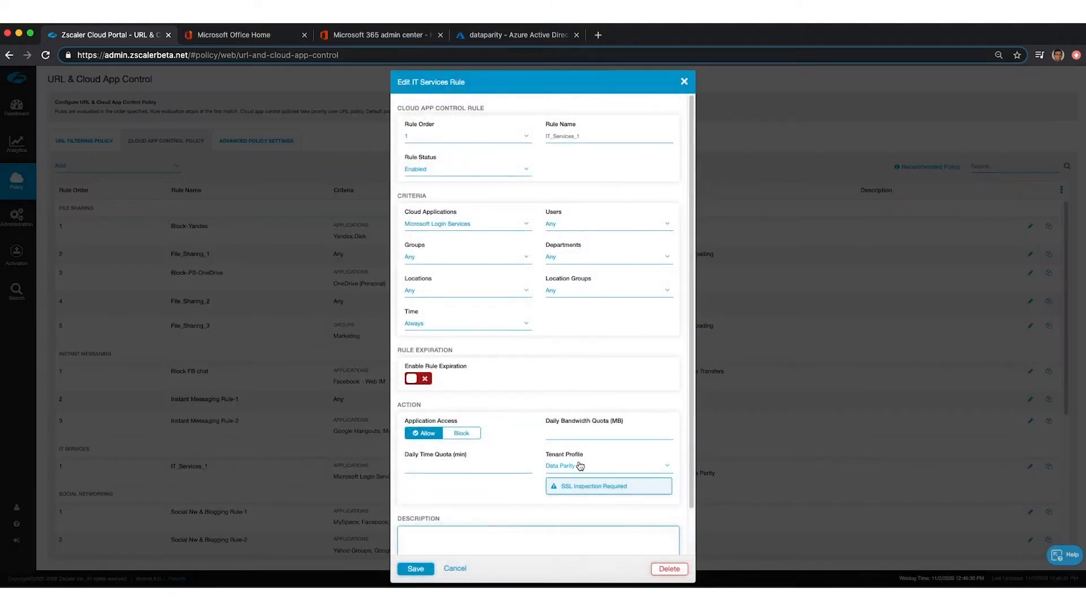
pyautogui.click(607, 466)
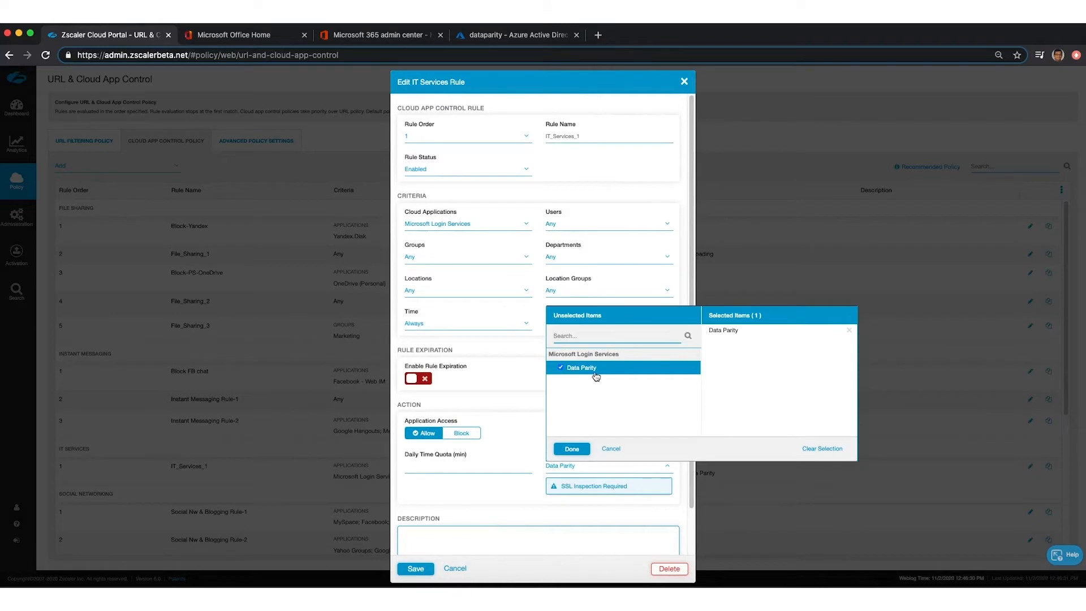
pyautogui.click(571, 448)
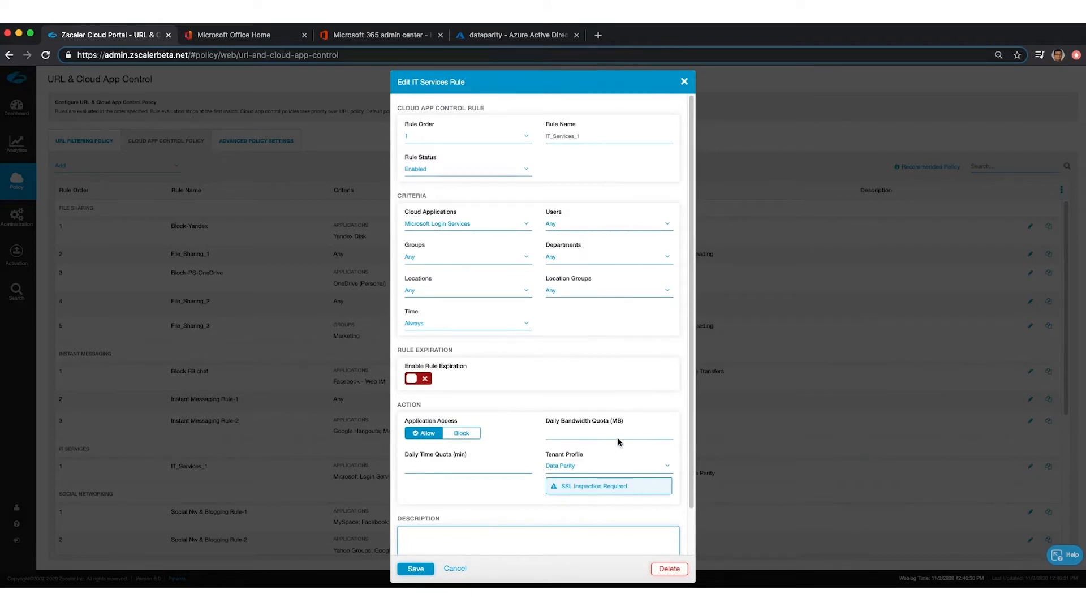
pyautogui.moveTo(460, 225)
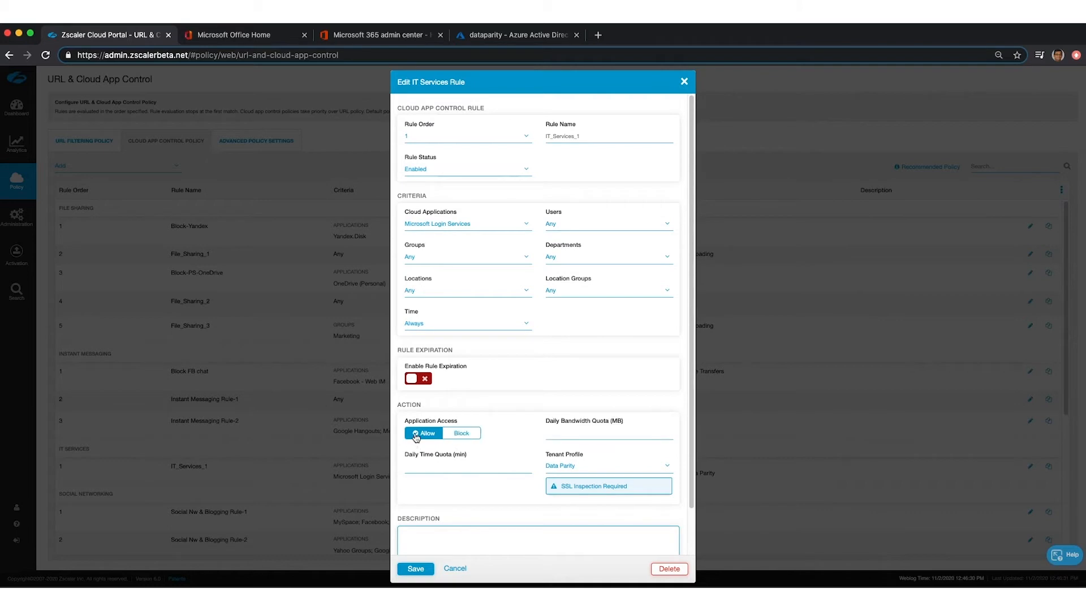
pyautogui.moveTo(454, 572)
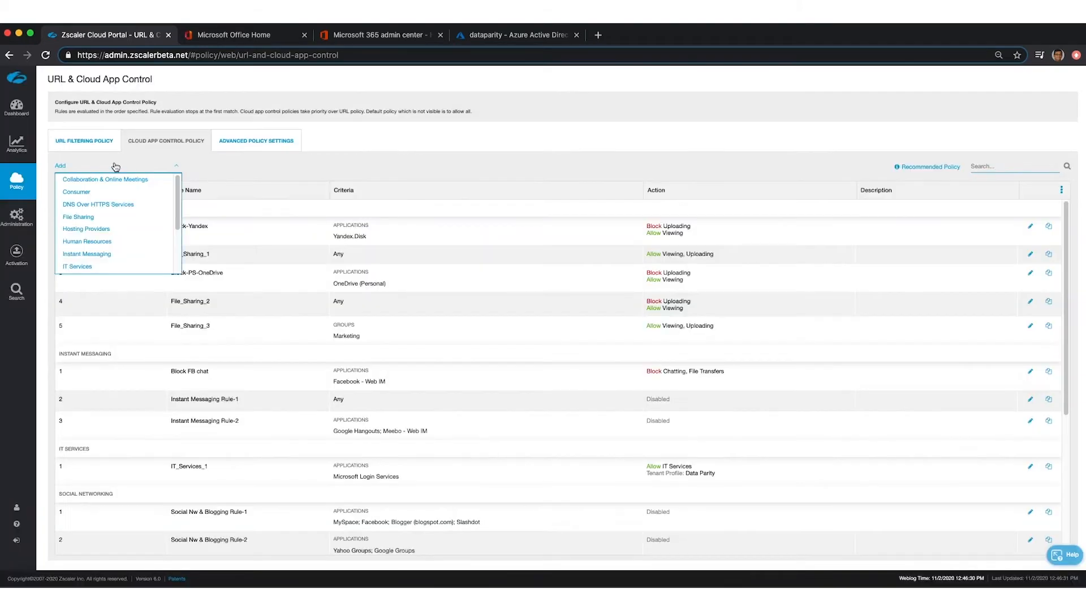
# In a new IT Services rule, tick Data Parity as tenant profile, then discard the unsaved rule
pyautogui.click(77, 266)
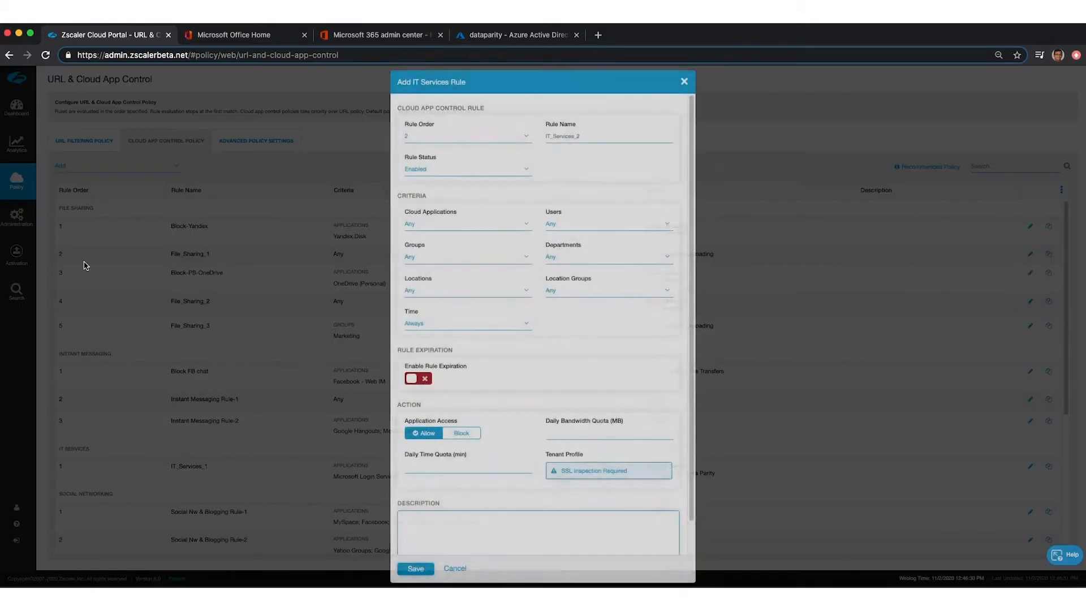
pyautogui.click(609, 469)
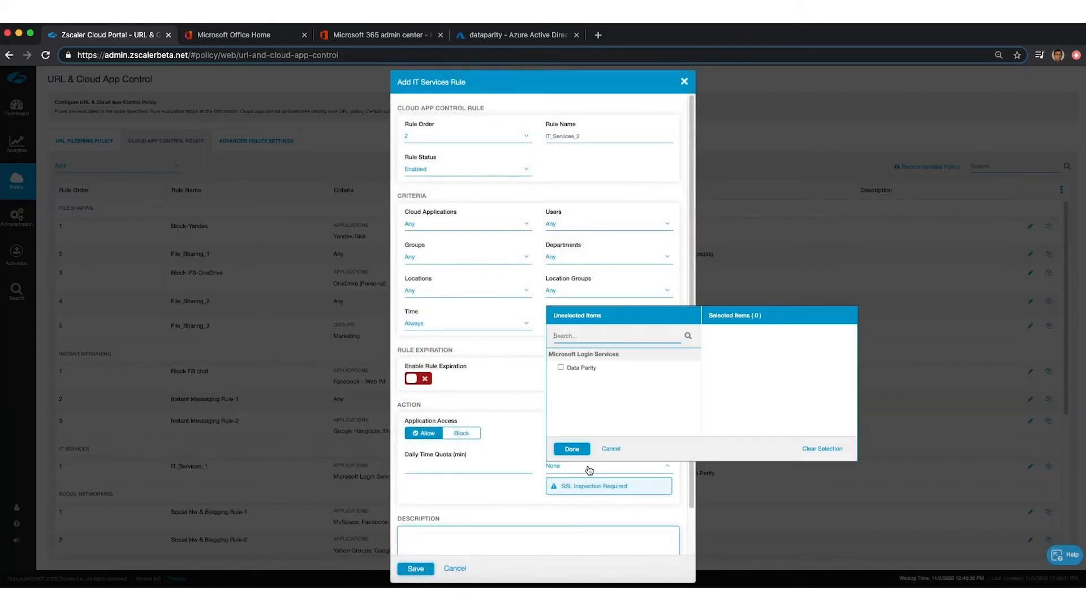
pyautogui.click(561, 367)
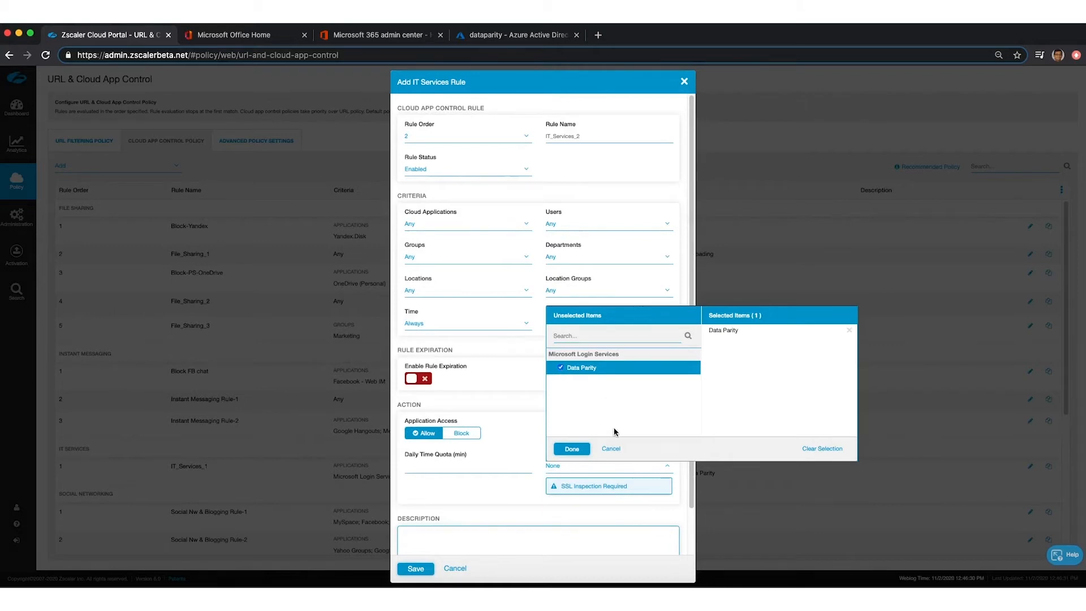
pyautogui.click(571, 448)
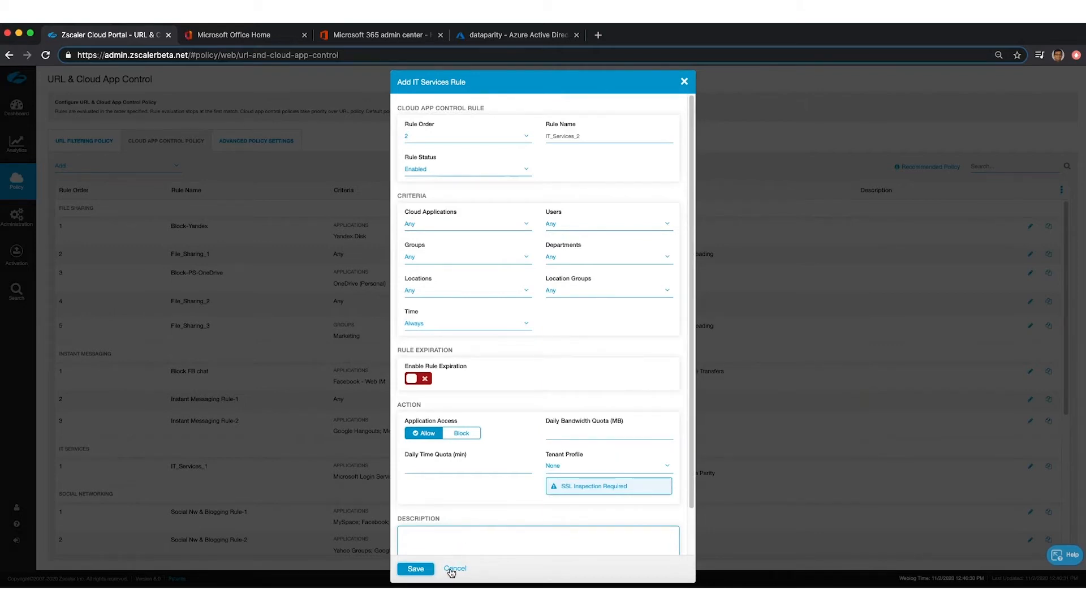
pyautogui.click(454, 568)
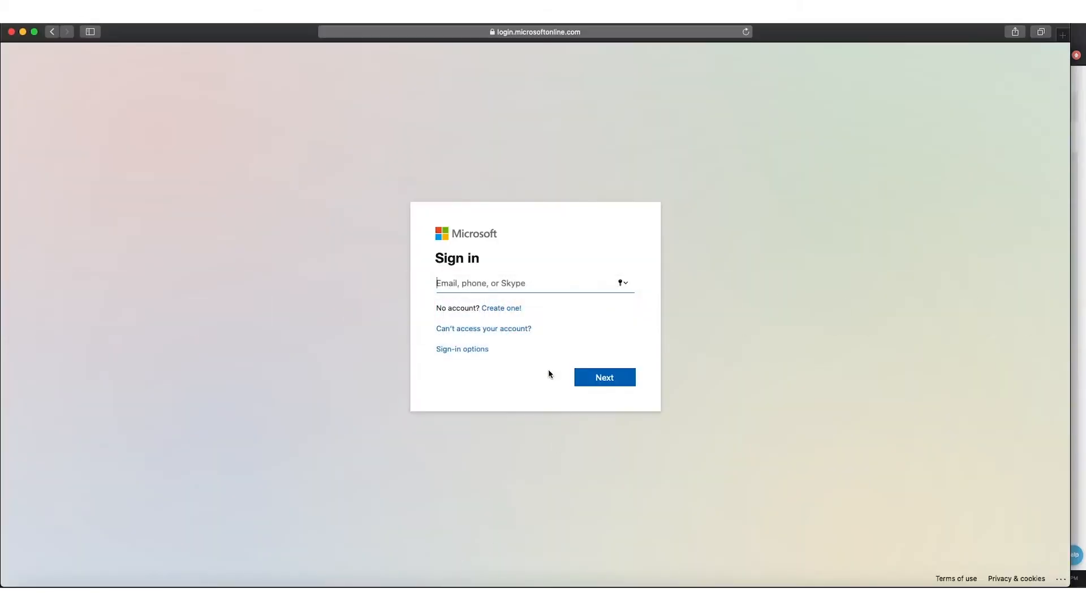
pyautogui.click(535, 32)
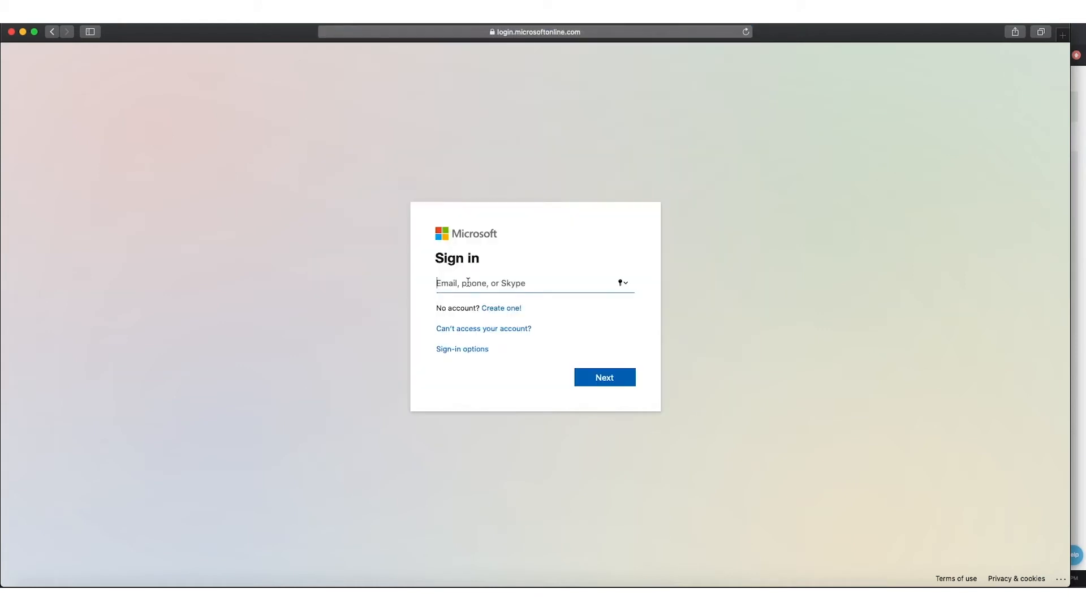
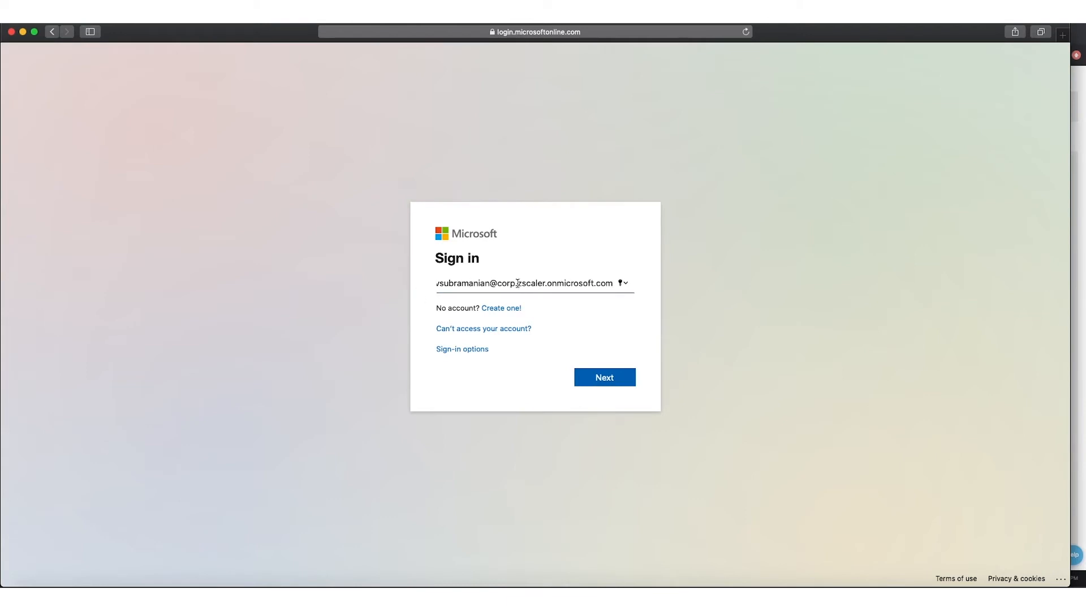
pyautogui.doubleClick(574, 283)
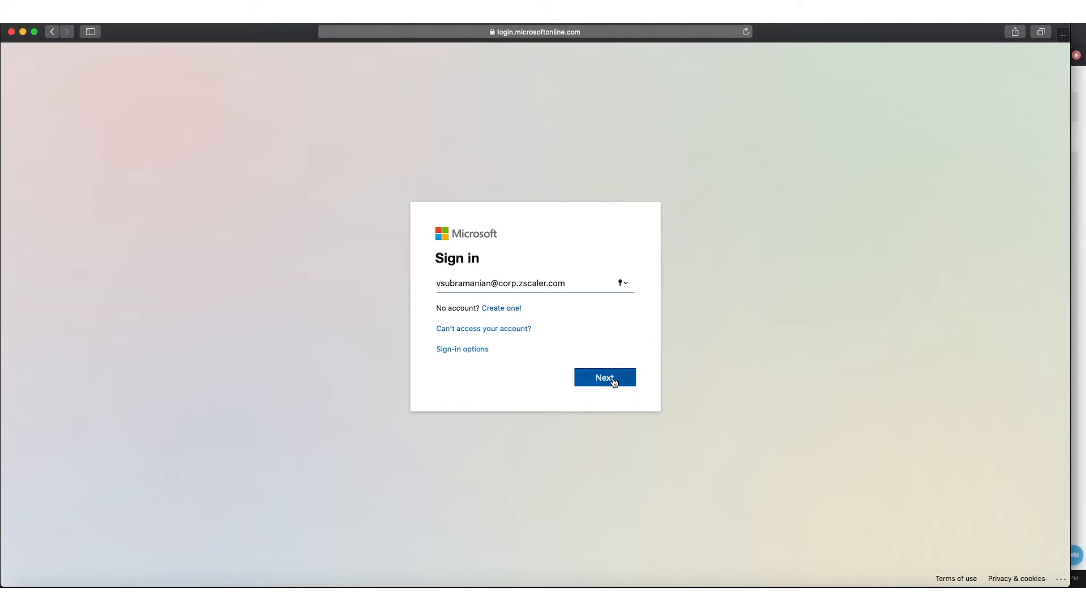
pyautogui.click(604, 377)
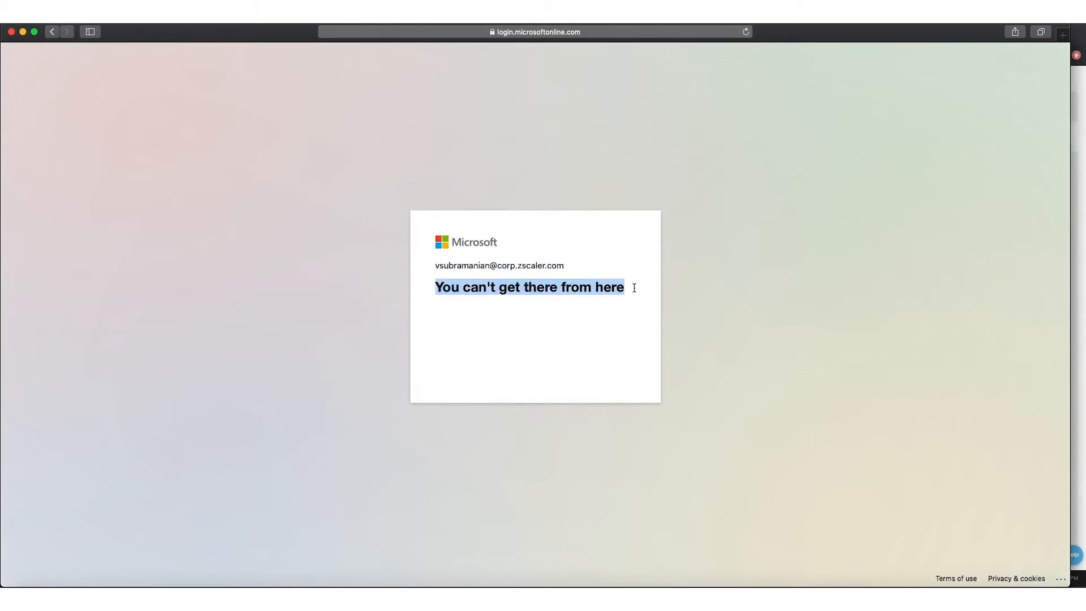
pyautogui.click(535, 32)
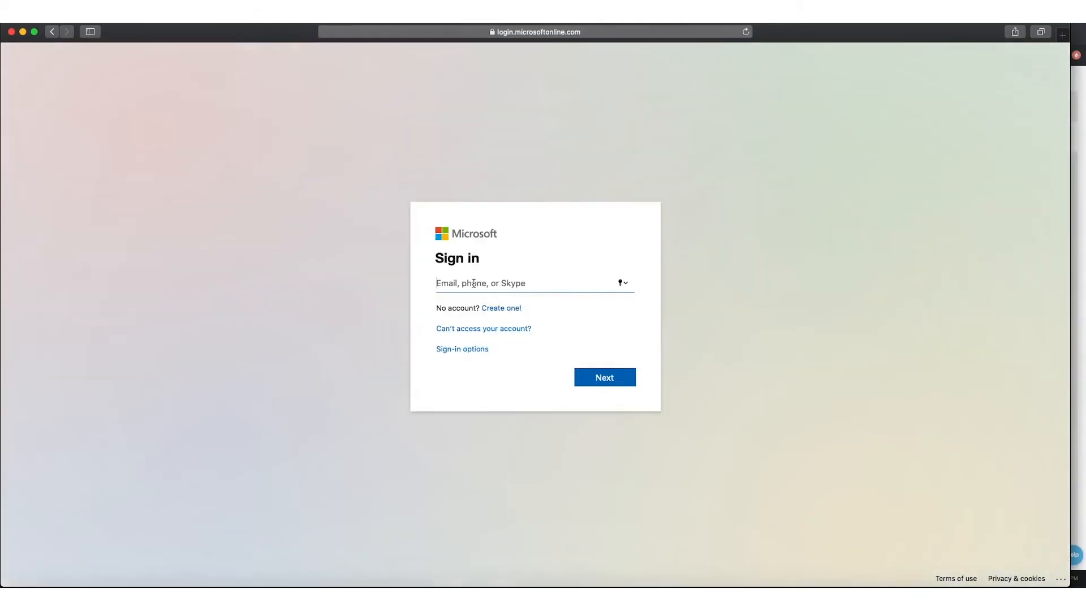
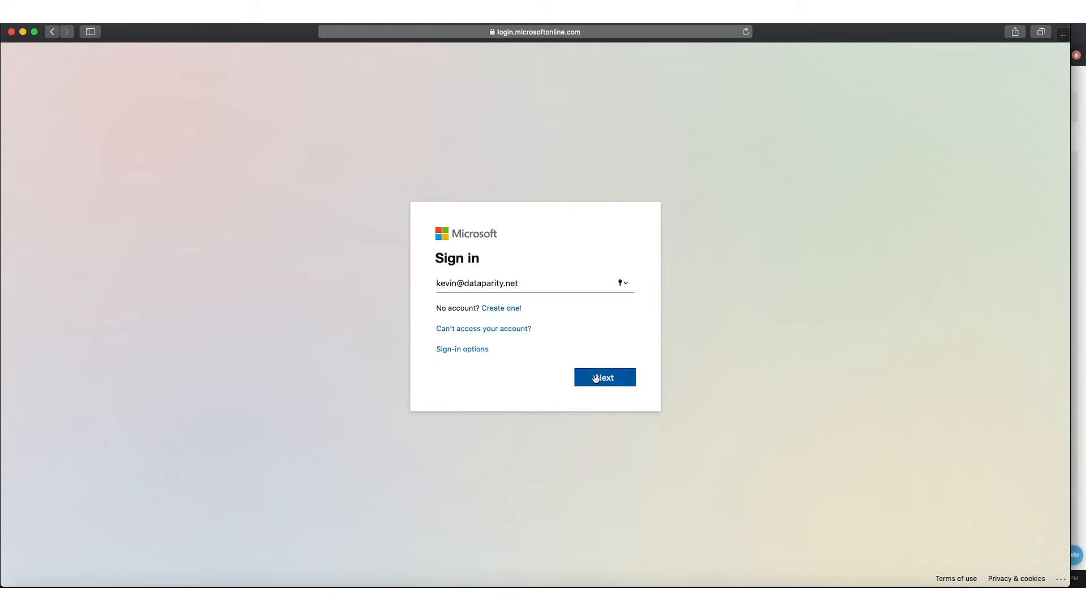
# Sign in with the dataparity.net work account and password, reaching the texted-code prompt
pyautogui.click(604, 378)
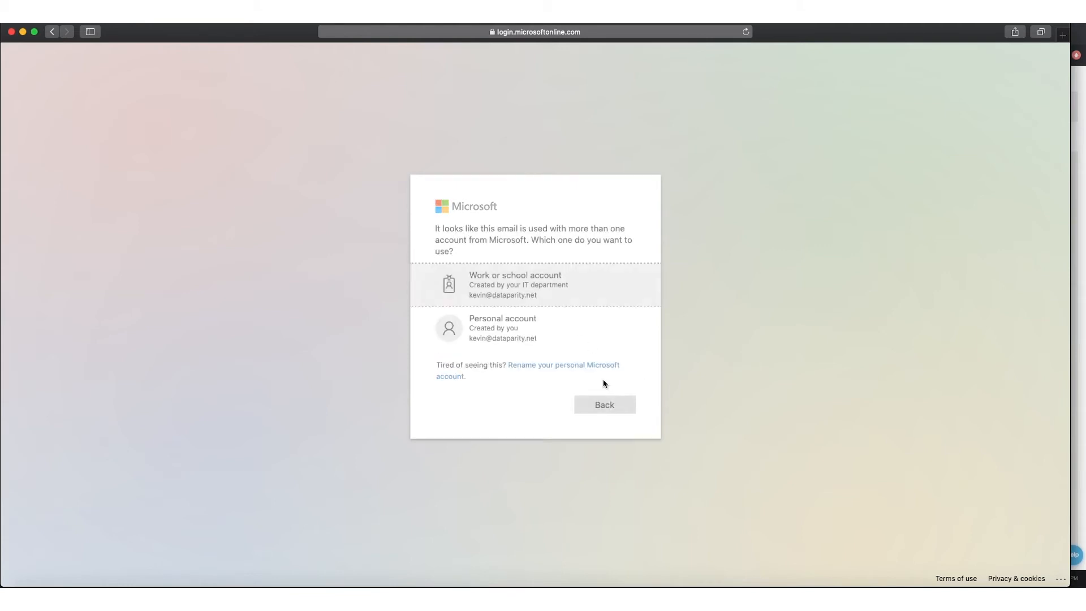
pyautogui.click(514, 285)
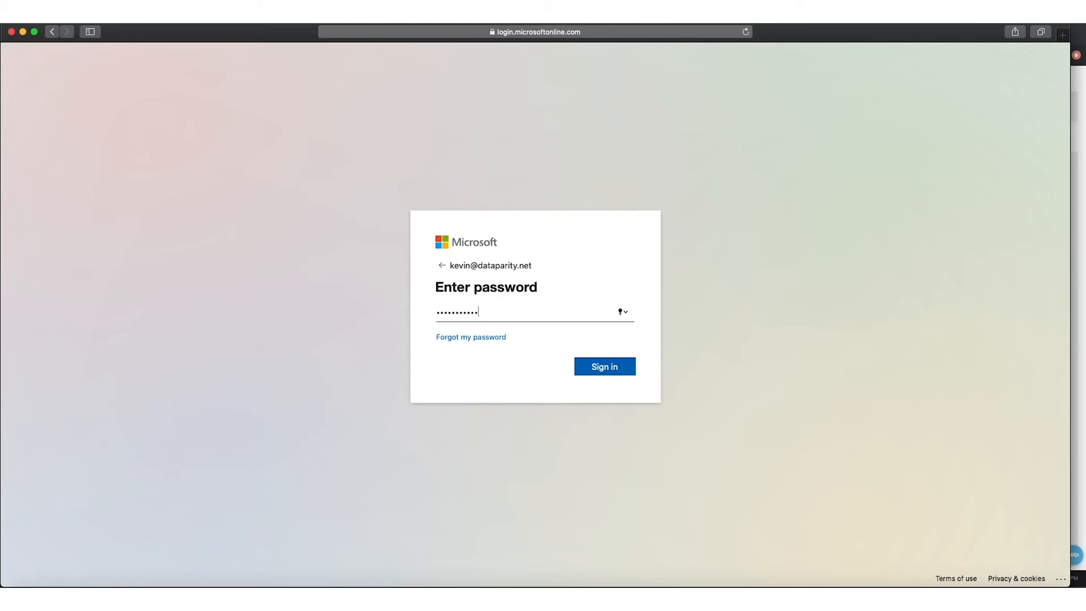
pyautogui.click(604, 366)
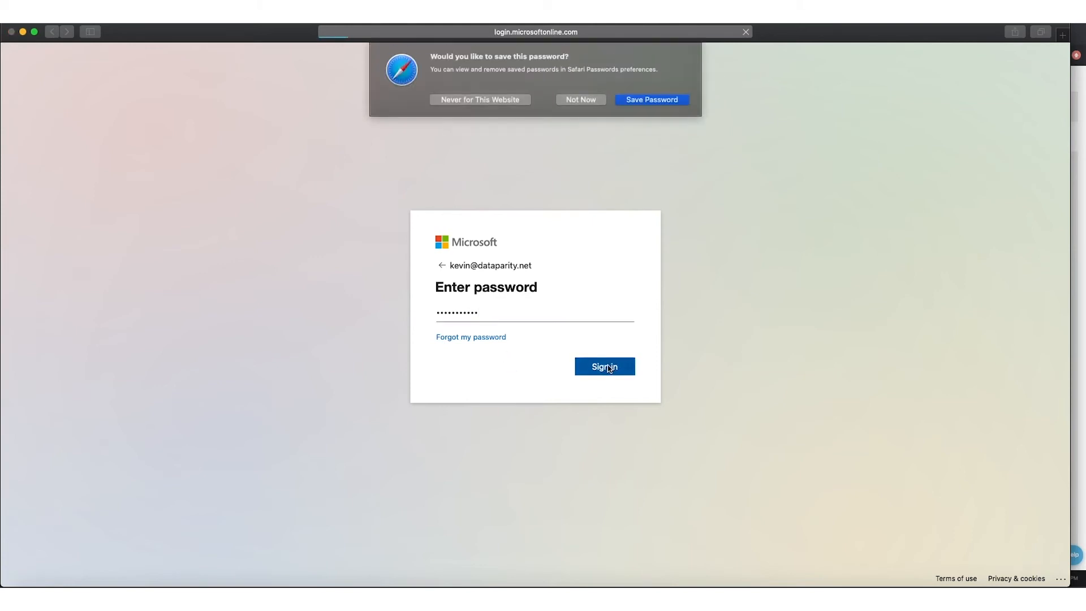
pyautogui.click(604, 366)
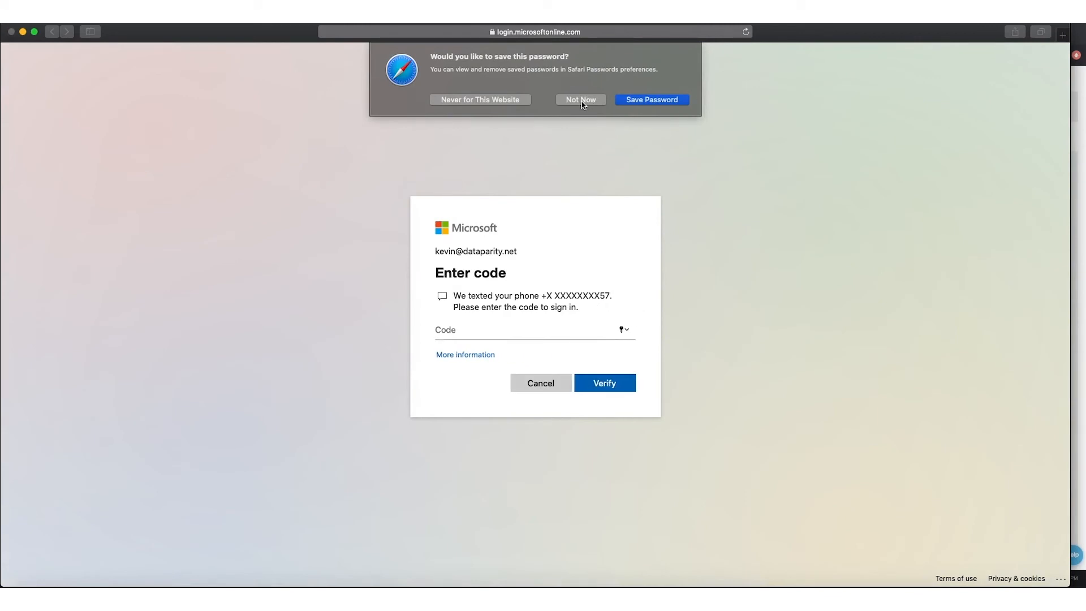
pyautogui.click(581, 99)
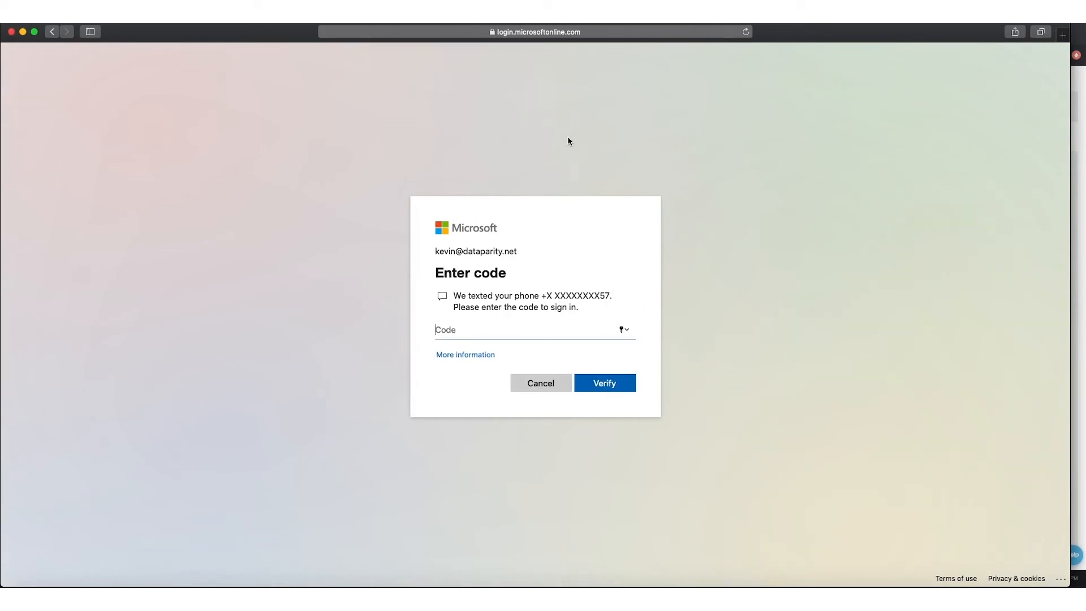
pyautogui.moveTo(550, 281)
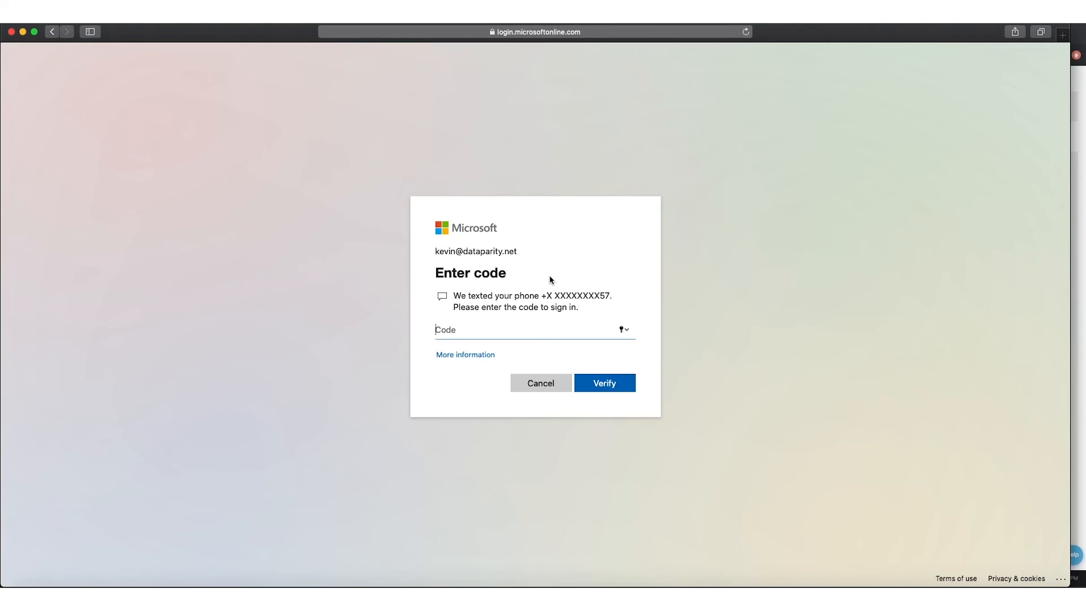
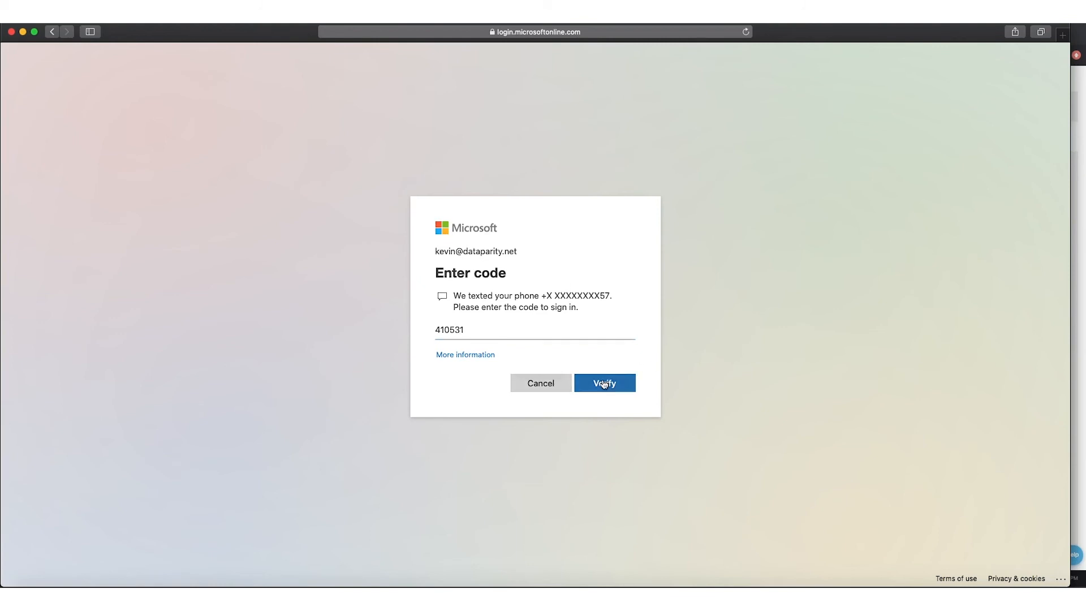
pyautogui.click(603, 382)
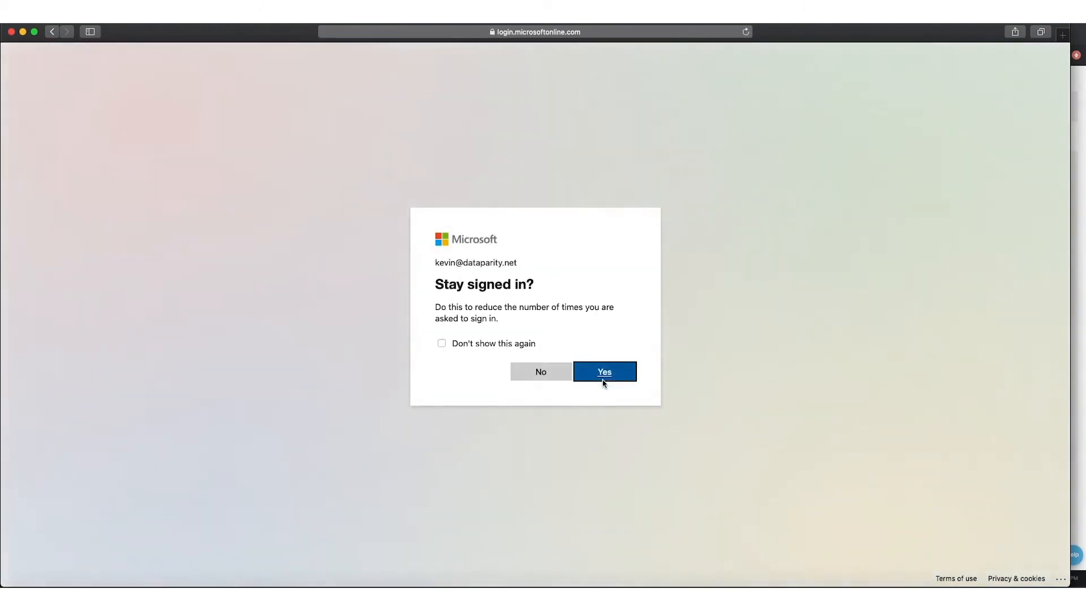
pyautogui.click(604, 371)
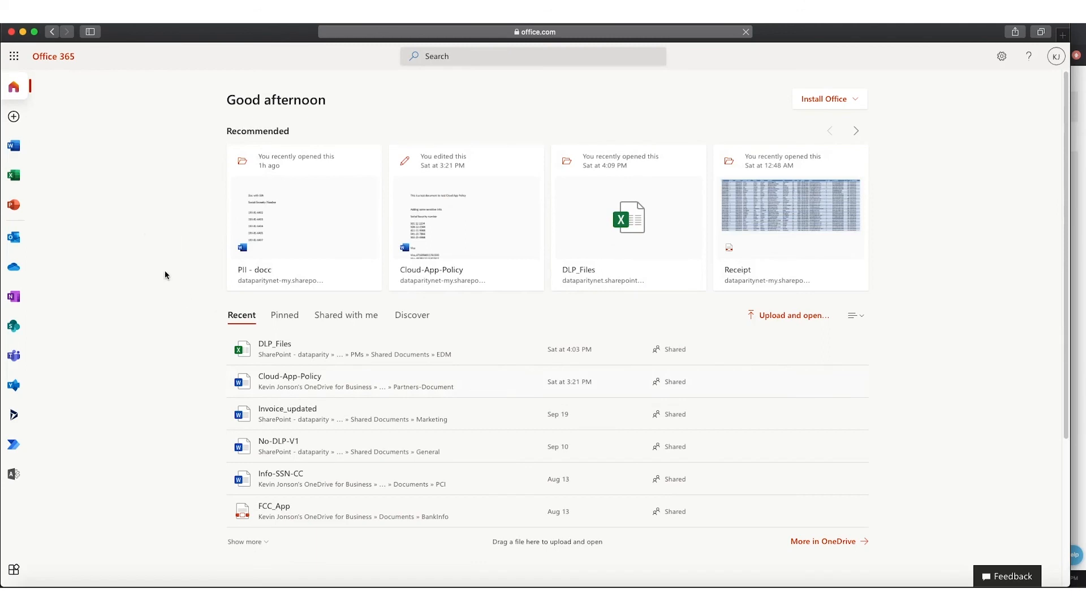
pyautogui.moveTo(32, 130)
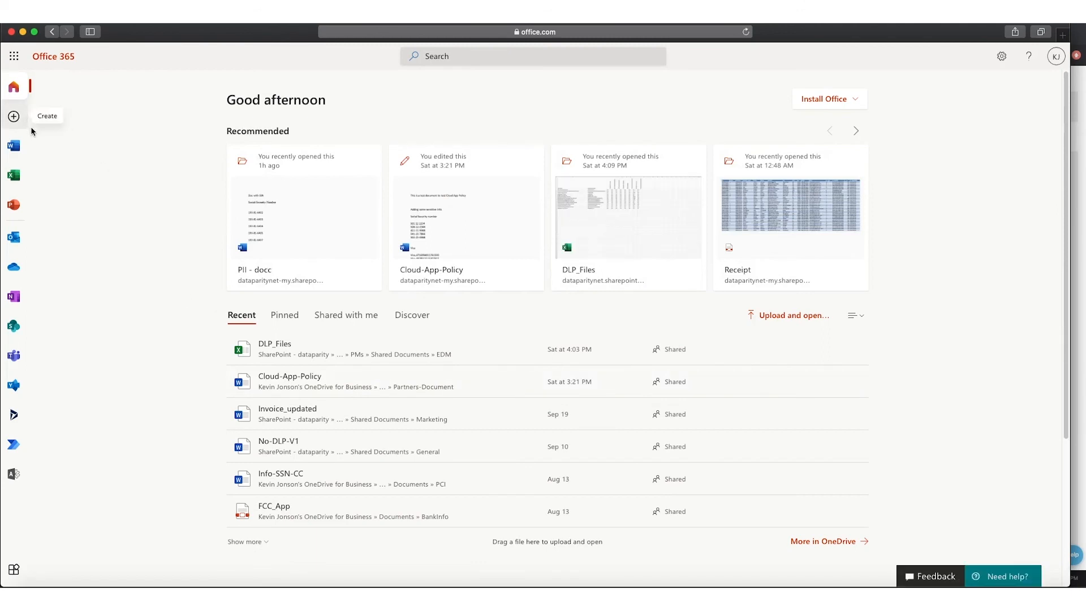
pyautogui.moveTo(13, 116)
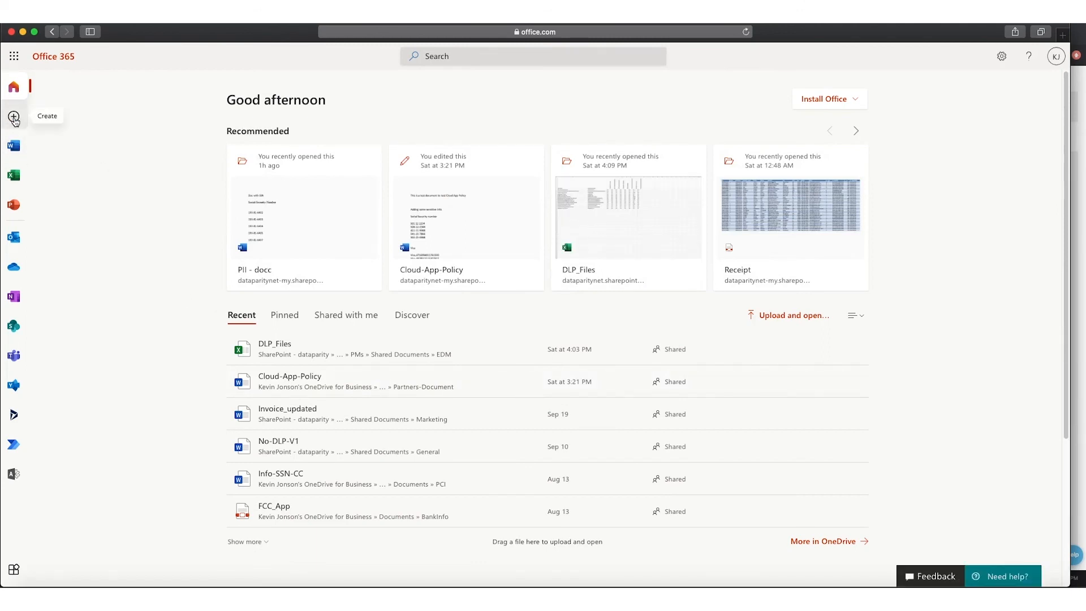
pyautogui.moveTo(221, 195)
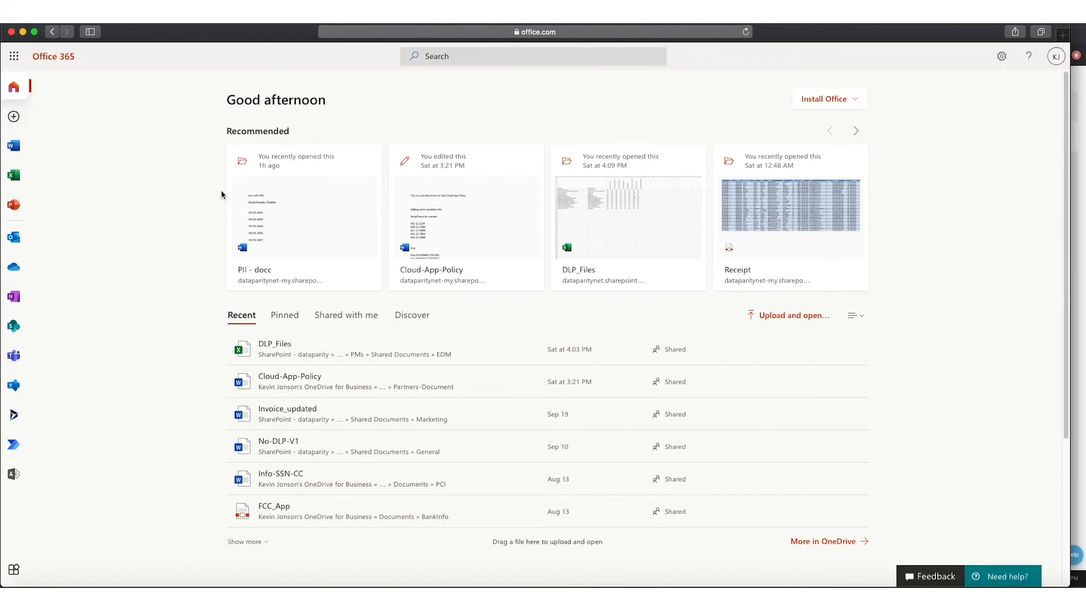